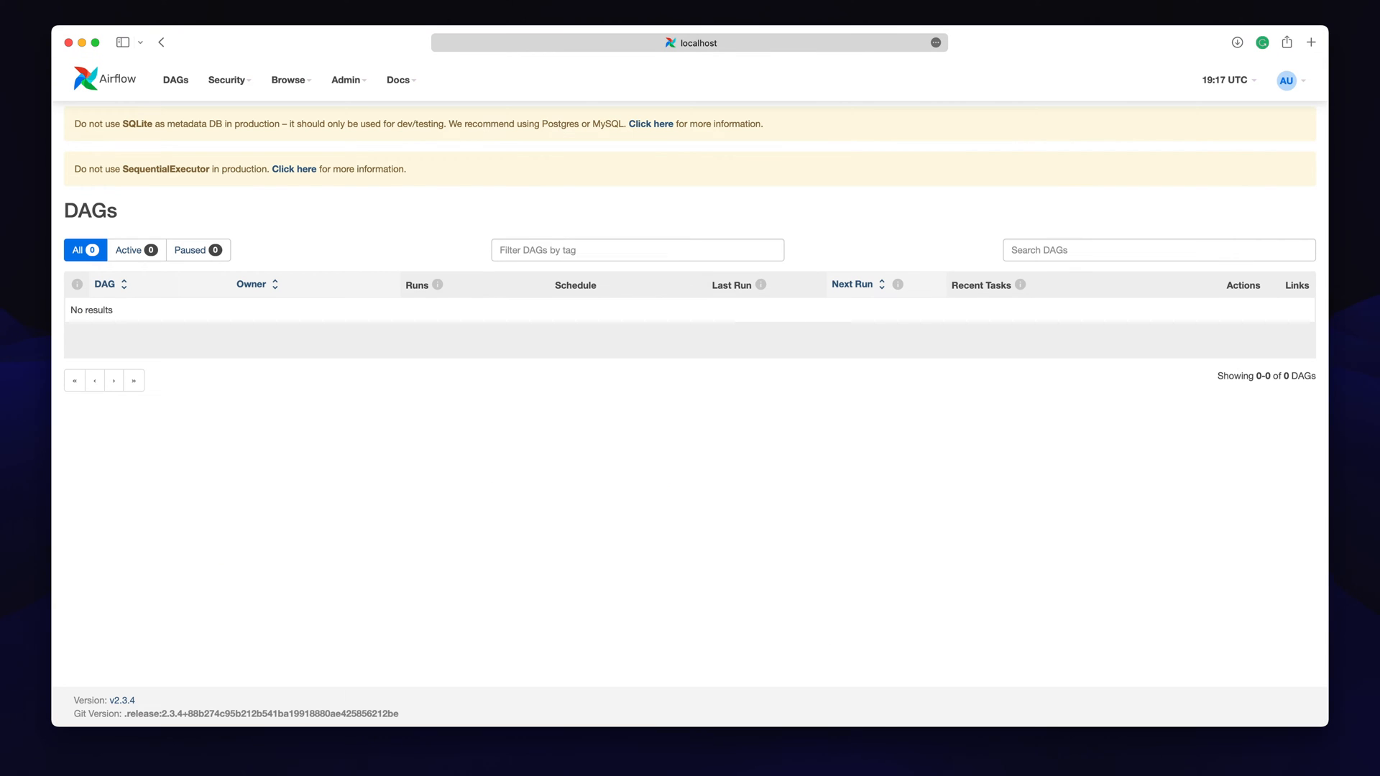
Reload the DAGs page showing 32 examples and open the example_dag_decorator DAG
left_click(935, 43)
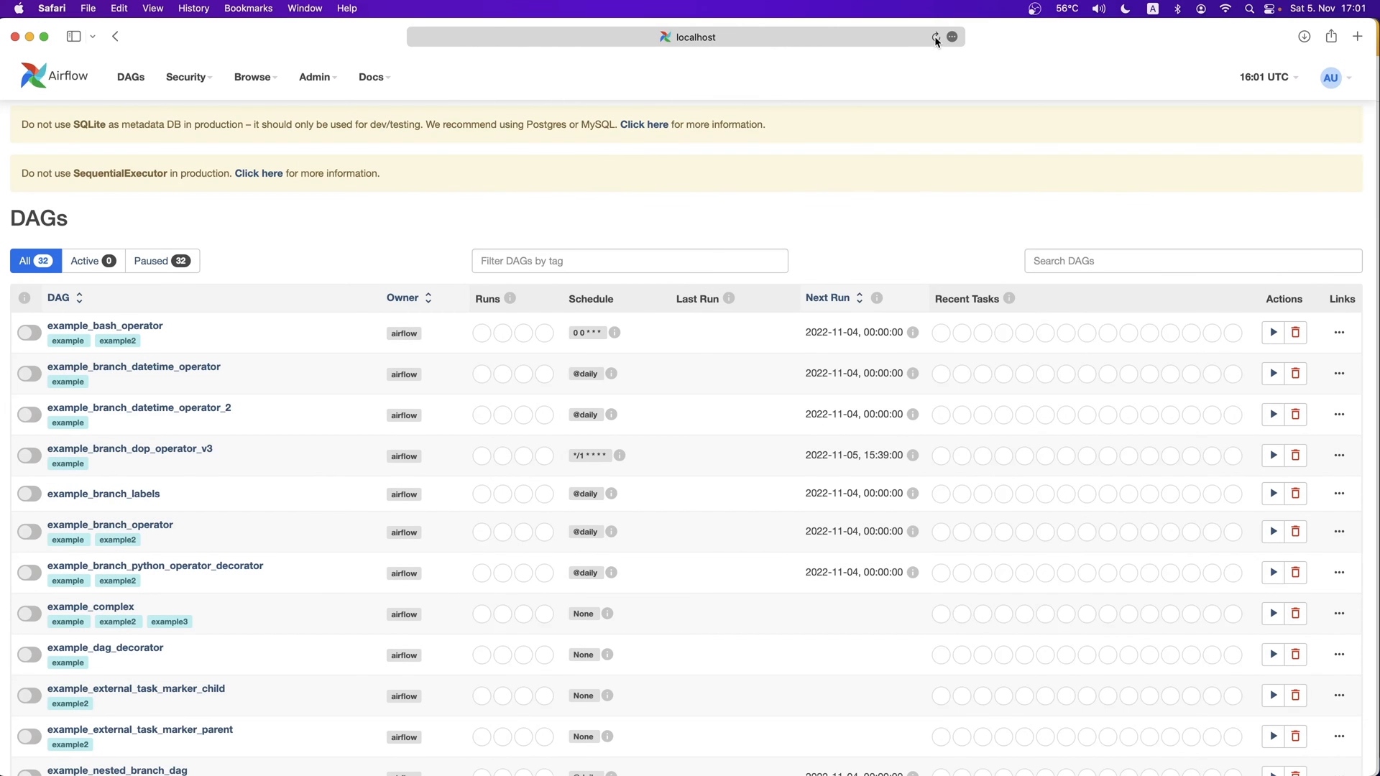
left_click(935, 37)
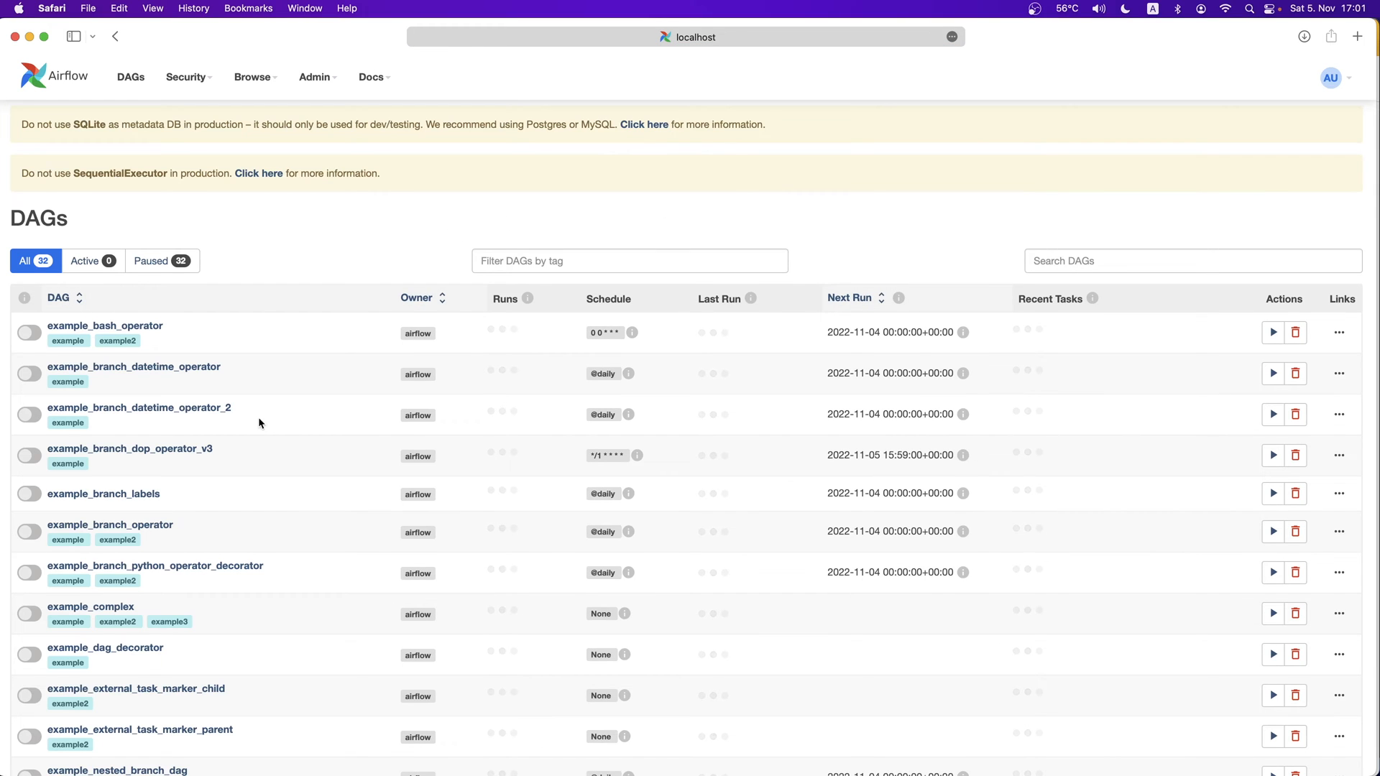
scroll("down", 3)
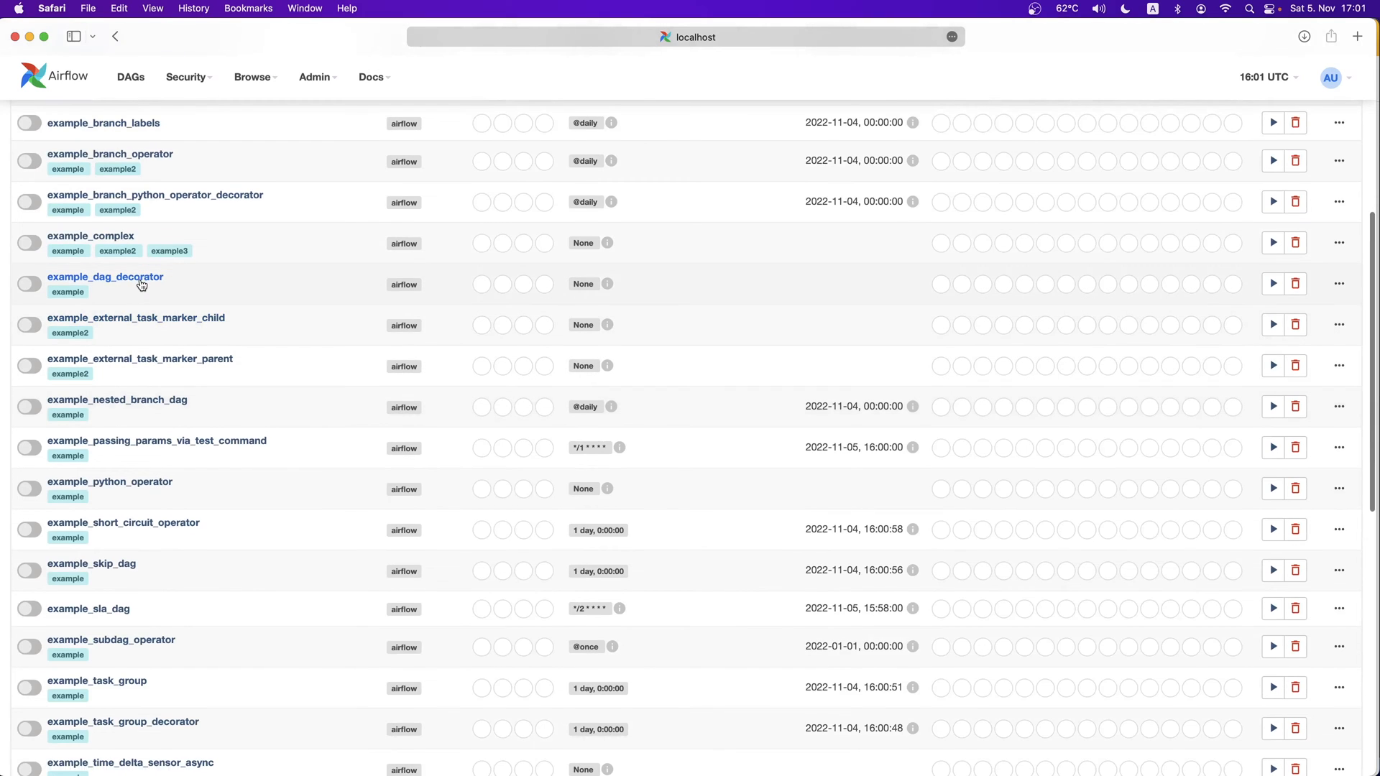
left_click(105, 276)
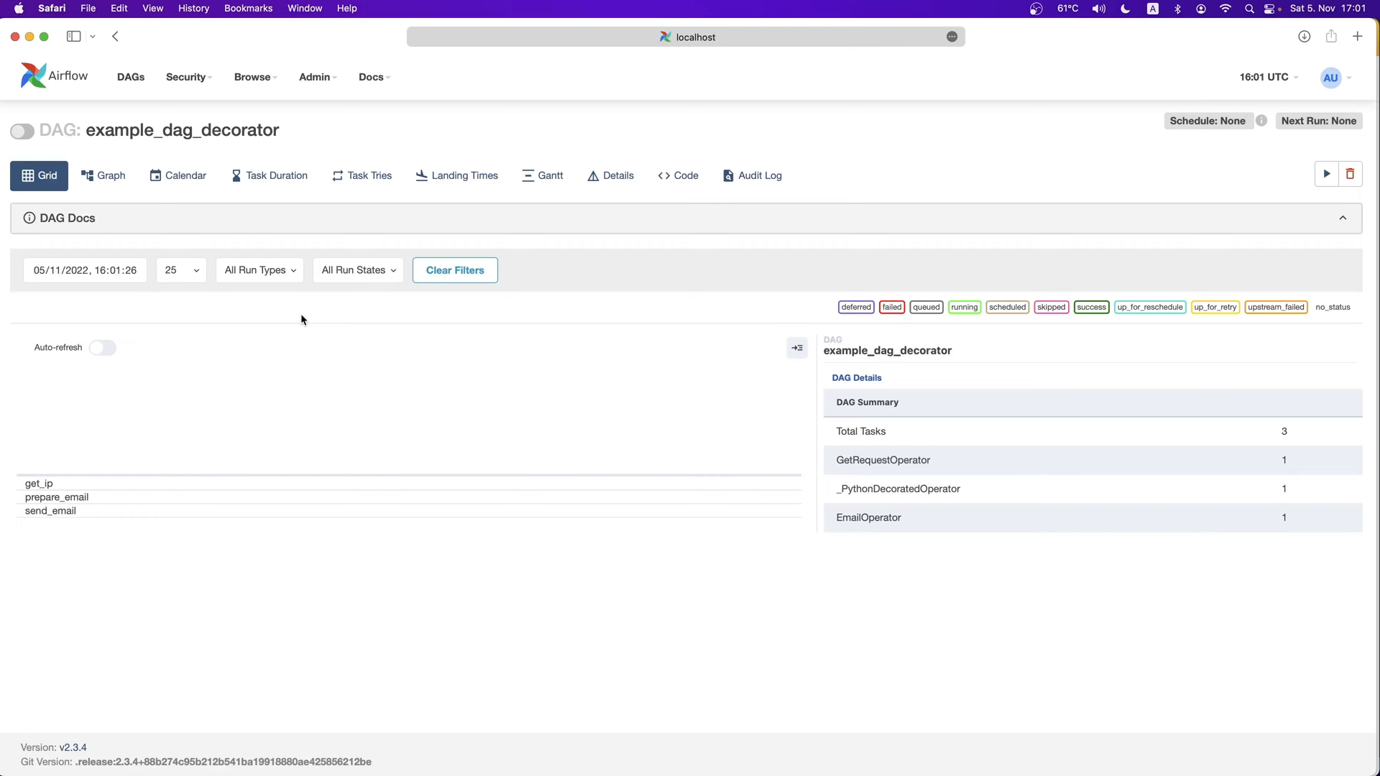
mouse_move(133, 120)
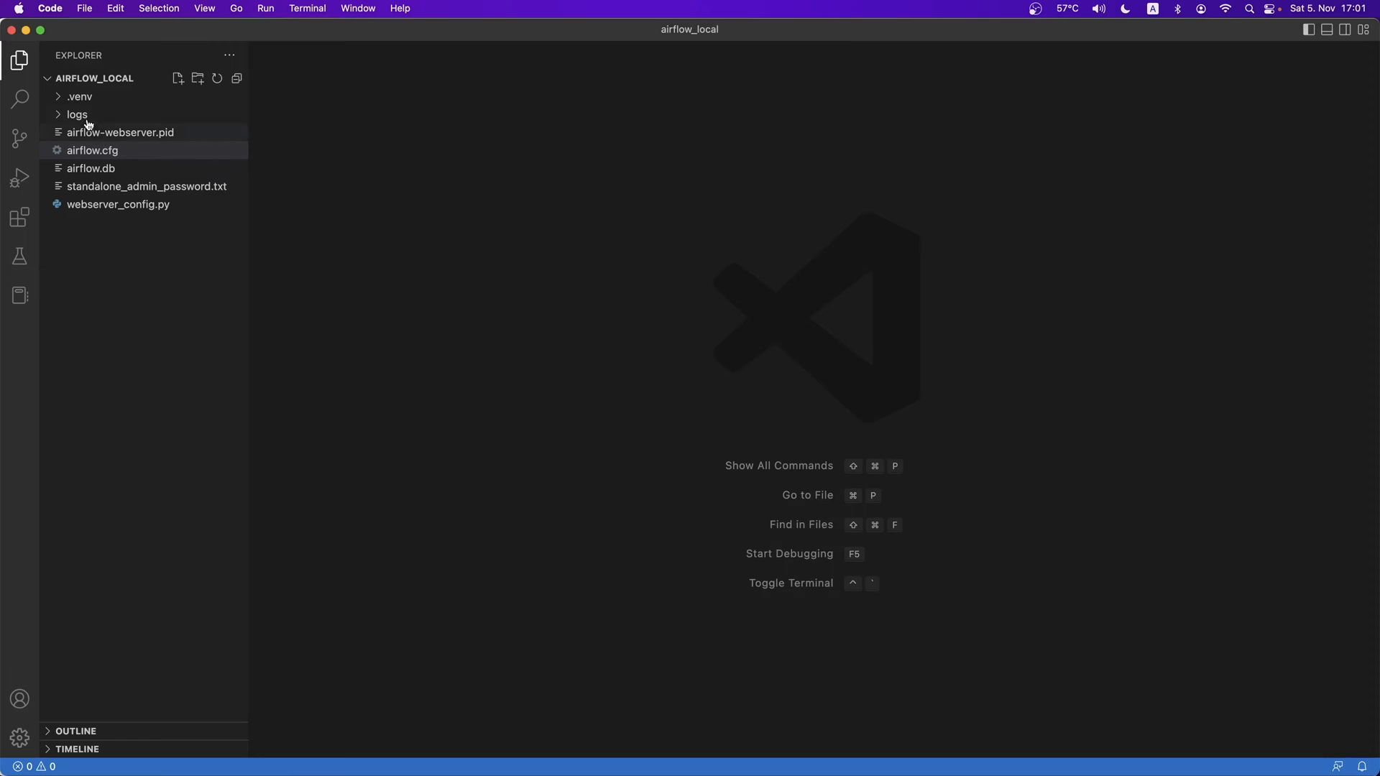
Open airflow.cfg, find load_examples, and change its value from True to False
left_click(91, 150)
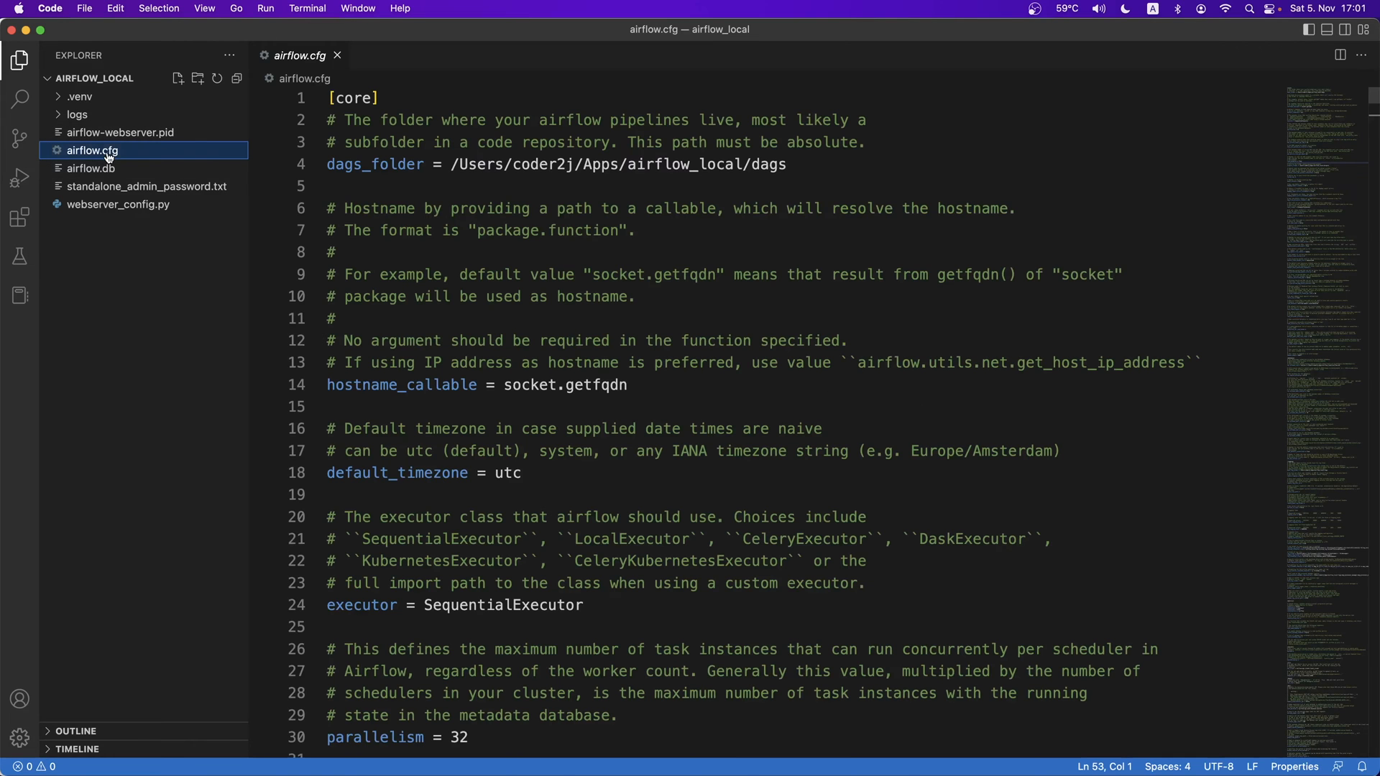
key("cmd+f")
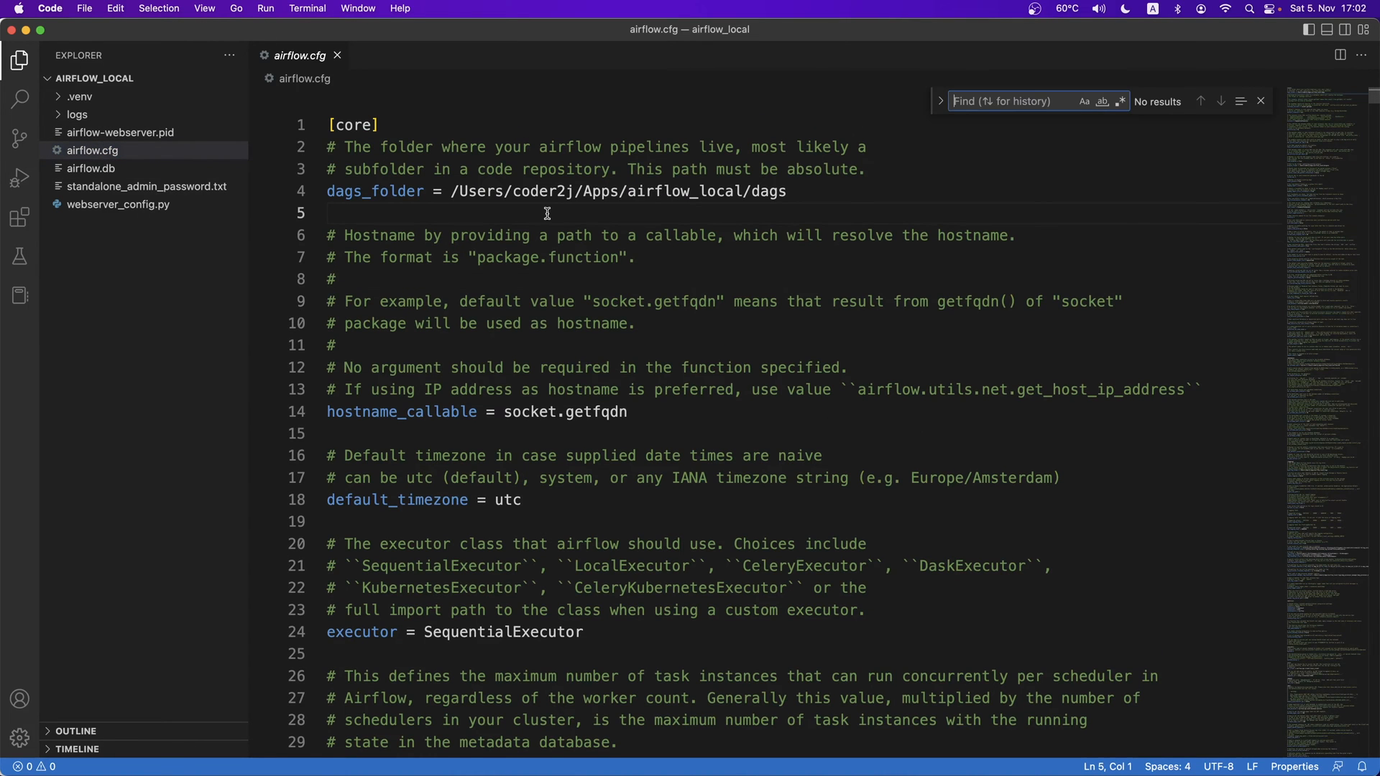
type("load_examples")
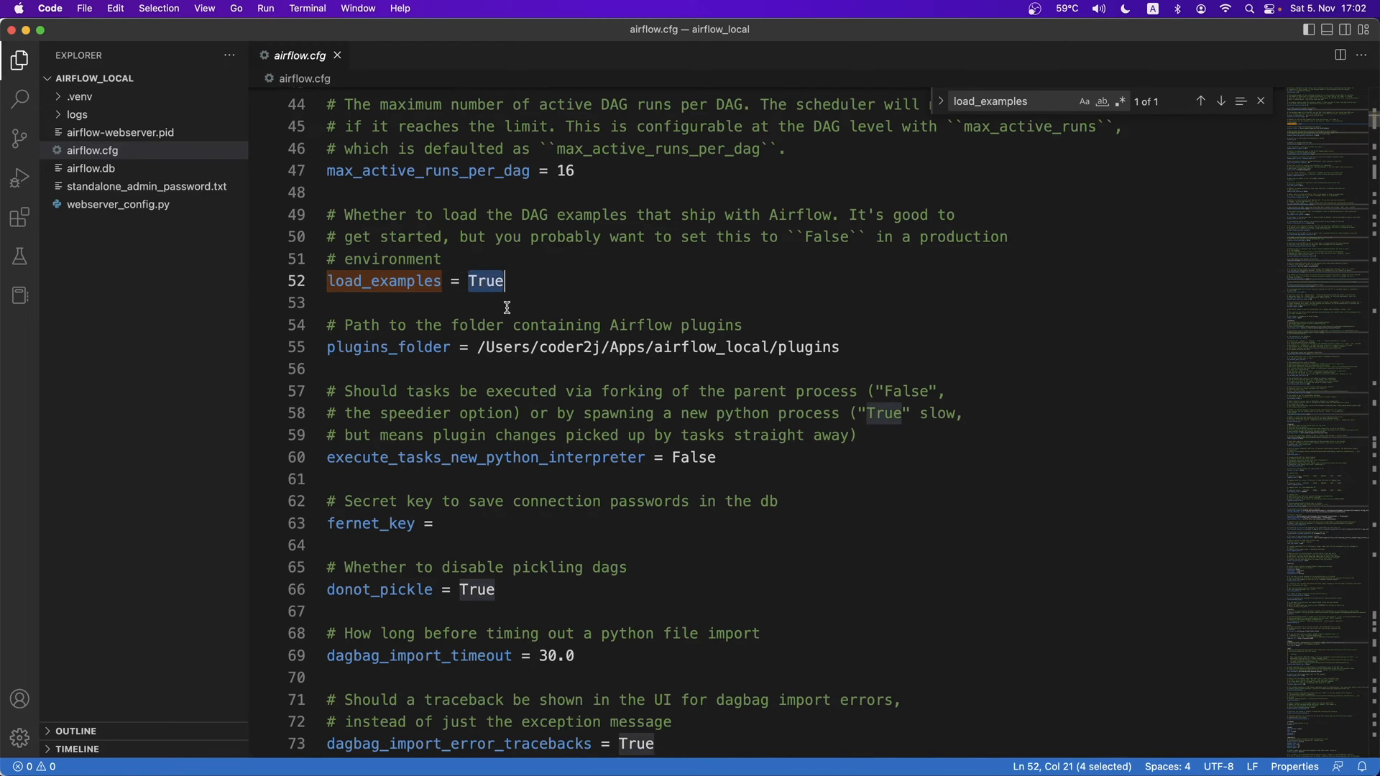
type("False")
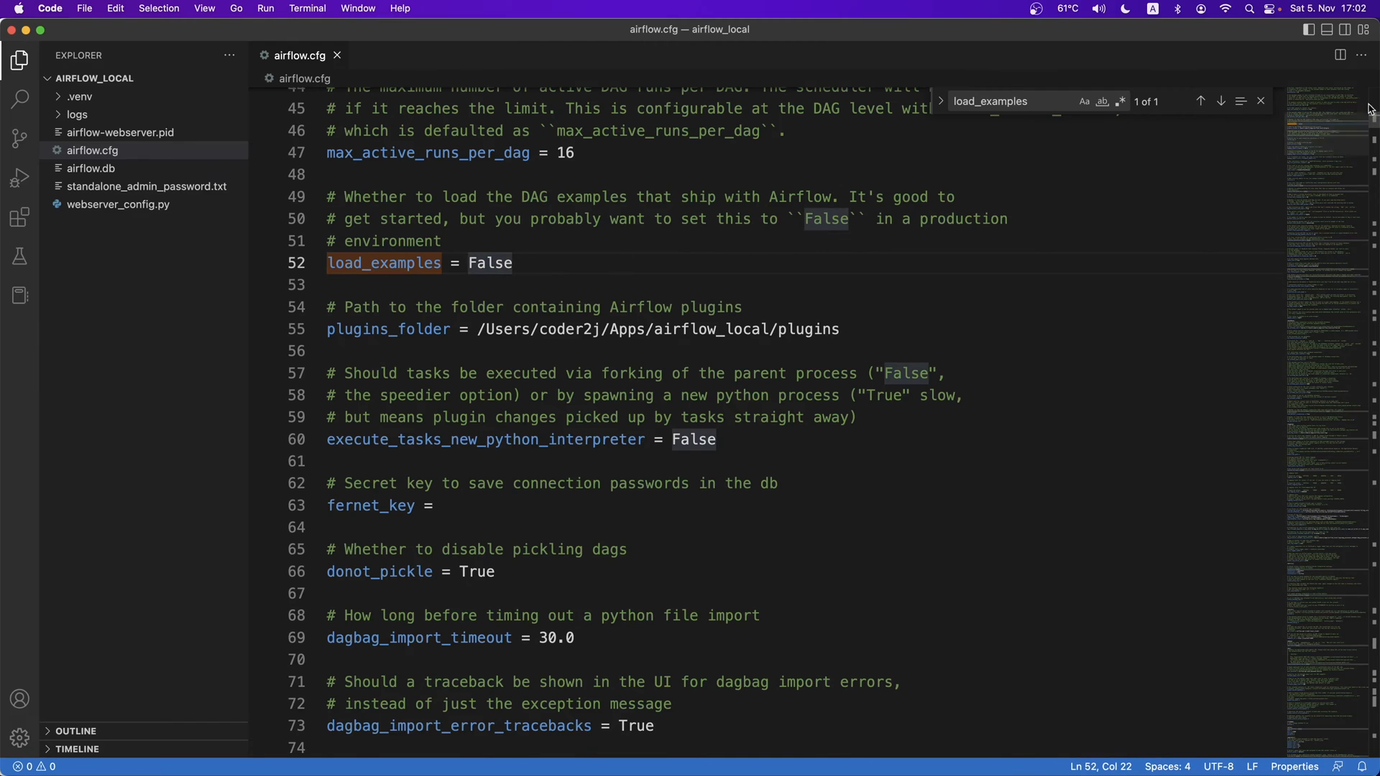
mouse_move(1329, 29)
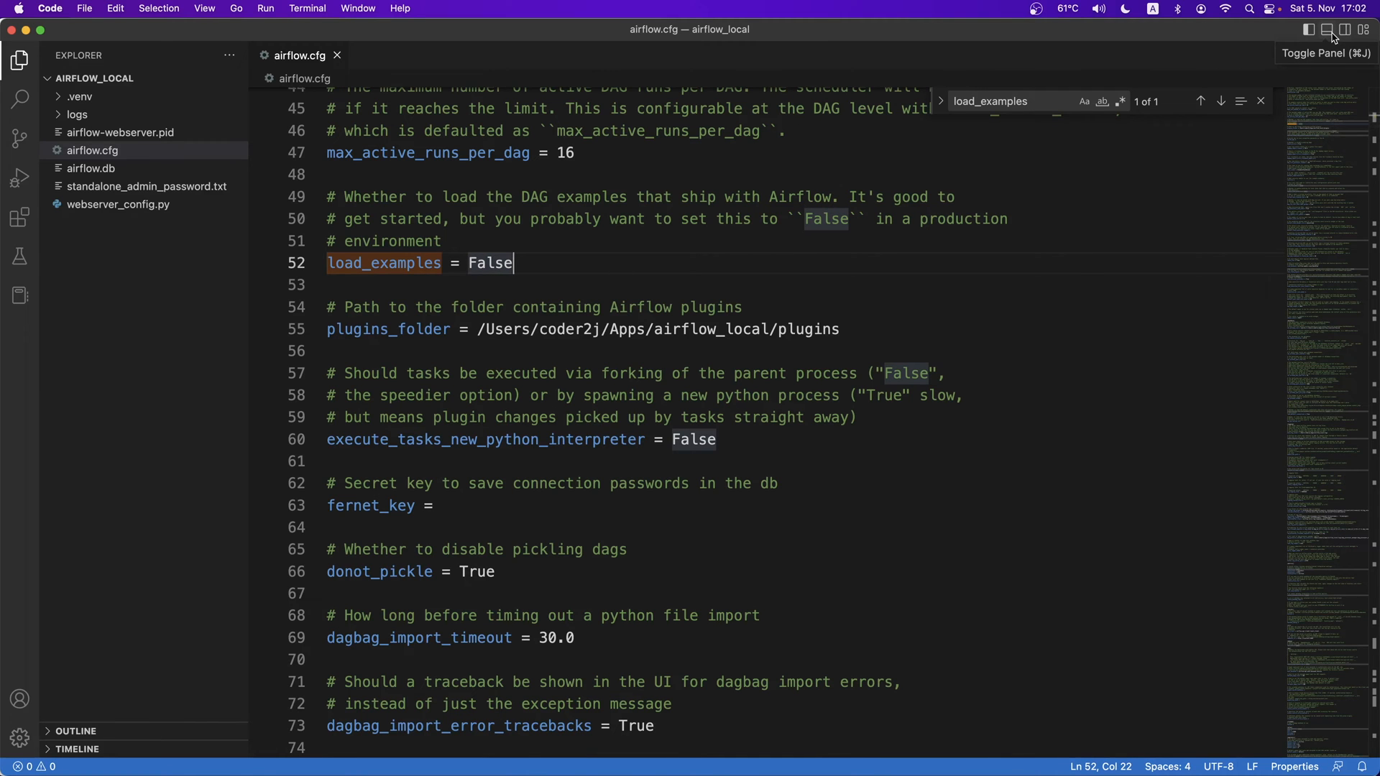
Stop the running Airflow server in the terminal and rerun 'airflow standalone'
left_click(1327, 29)
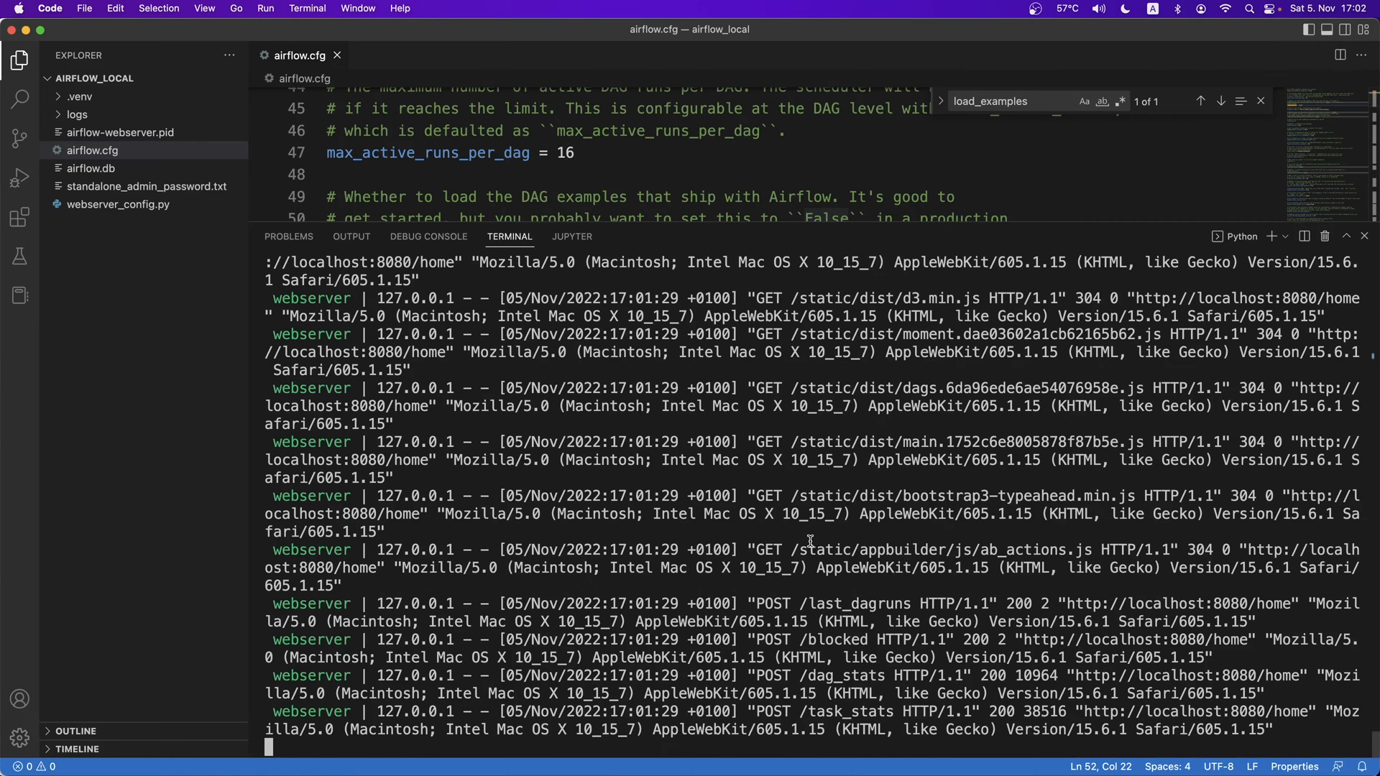
key("ctrl+c")
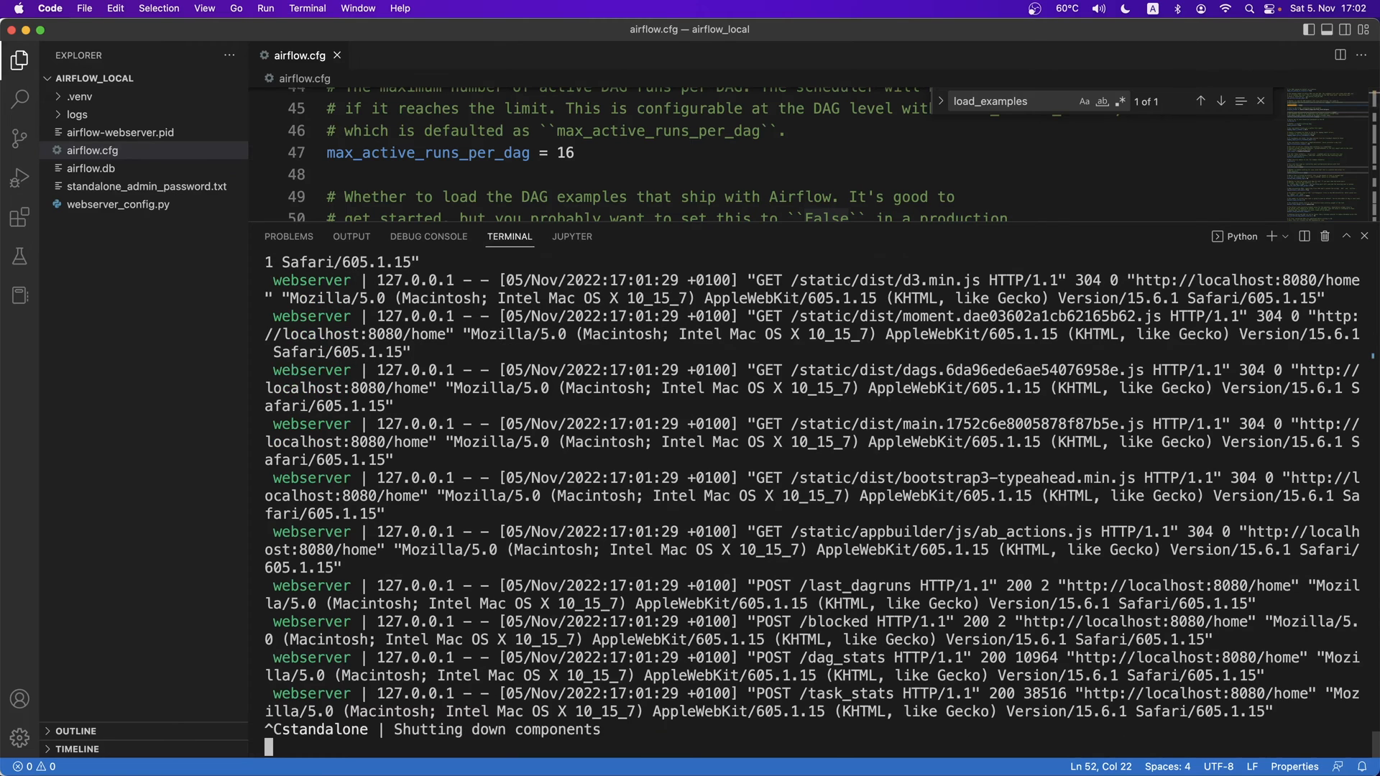
key("ctrl+c")
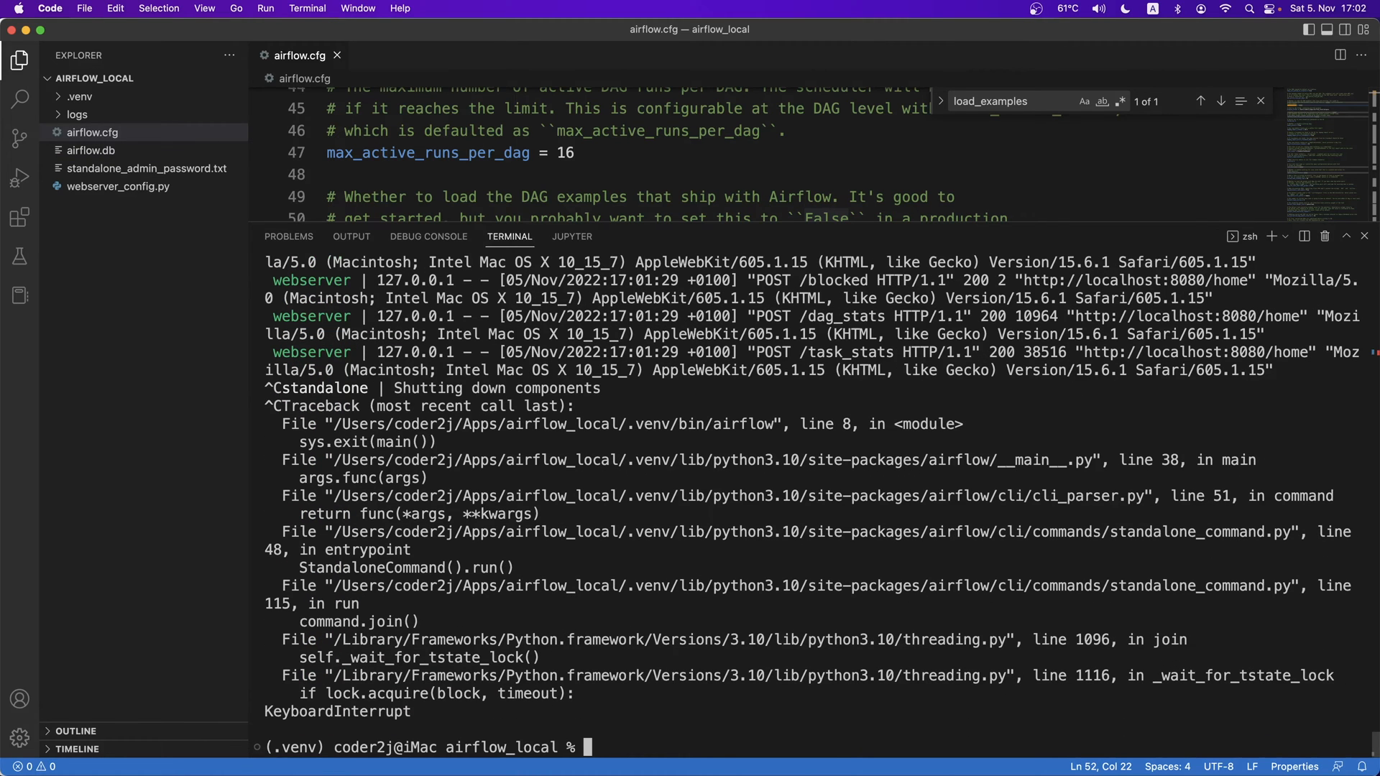
type("airflow standalone")
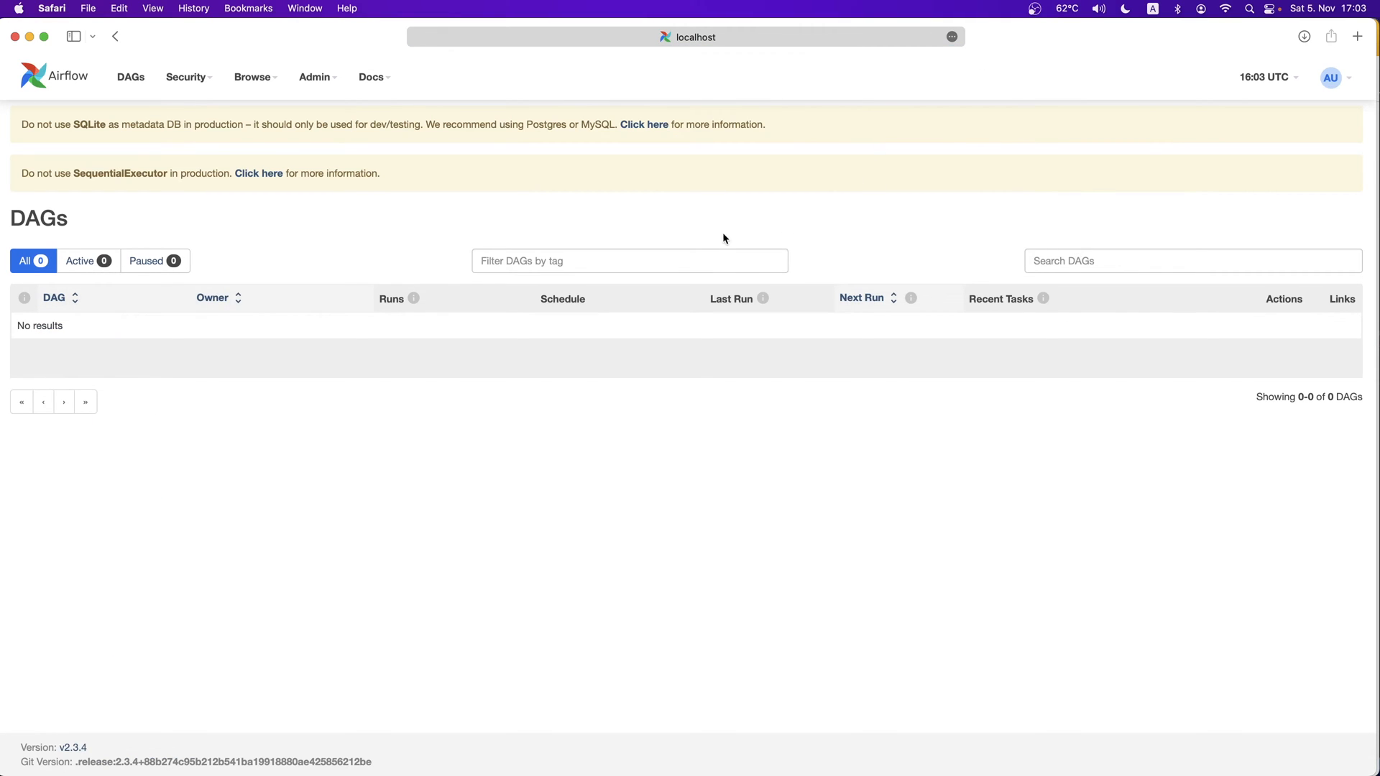
mouse_move(369, 387)
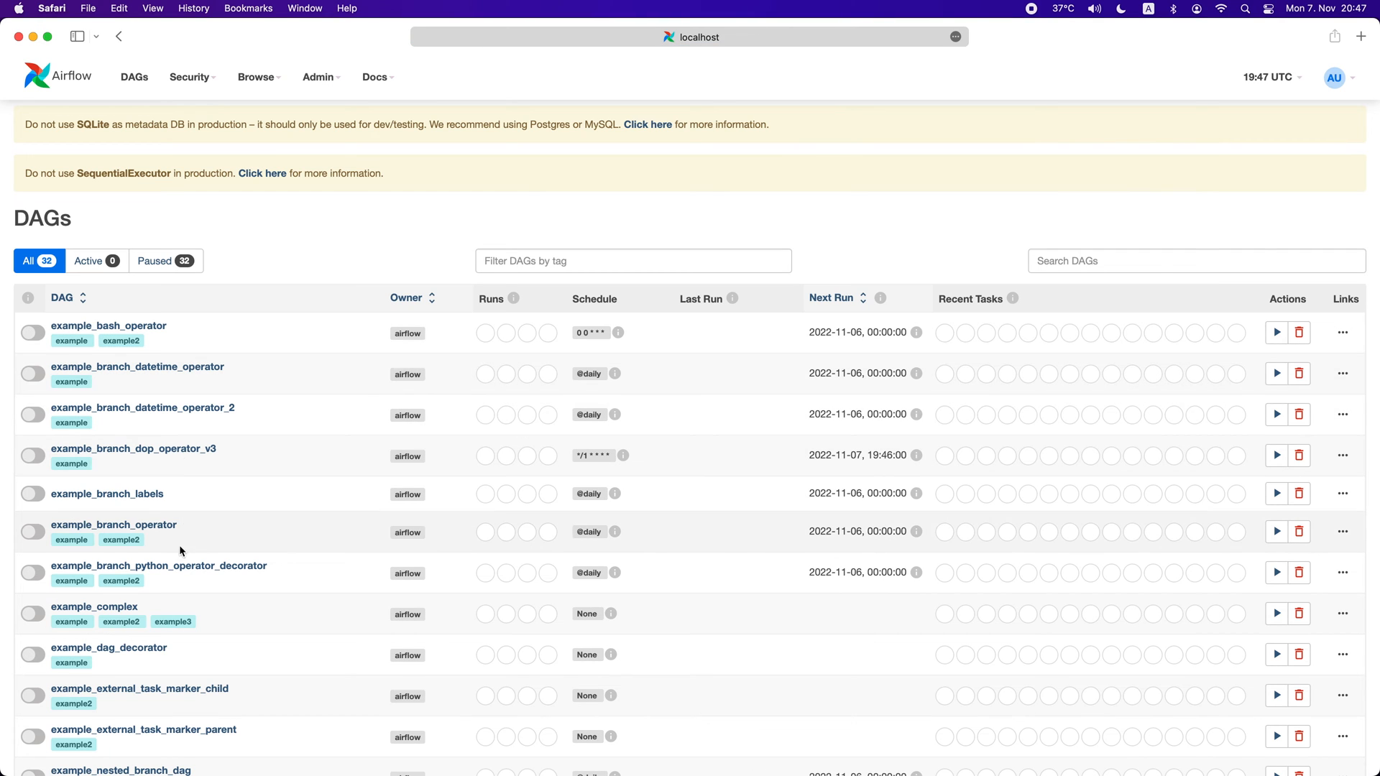
mouse_move(201, 550)
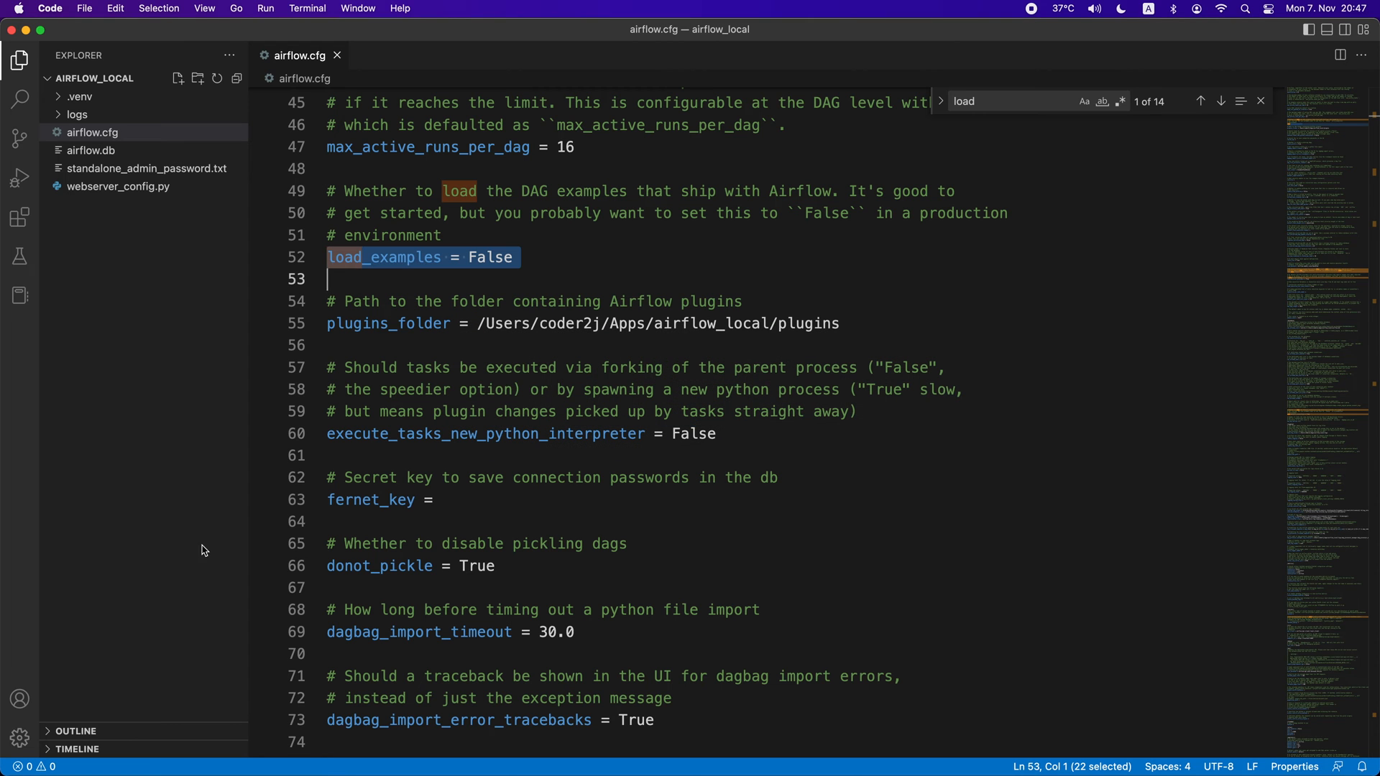
mouse_move(1037, 187)
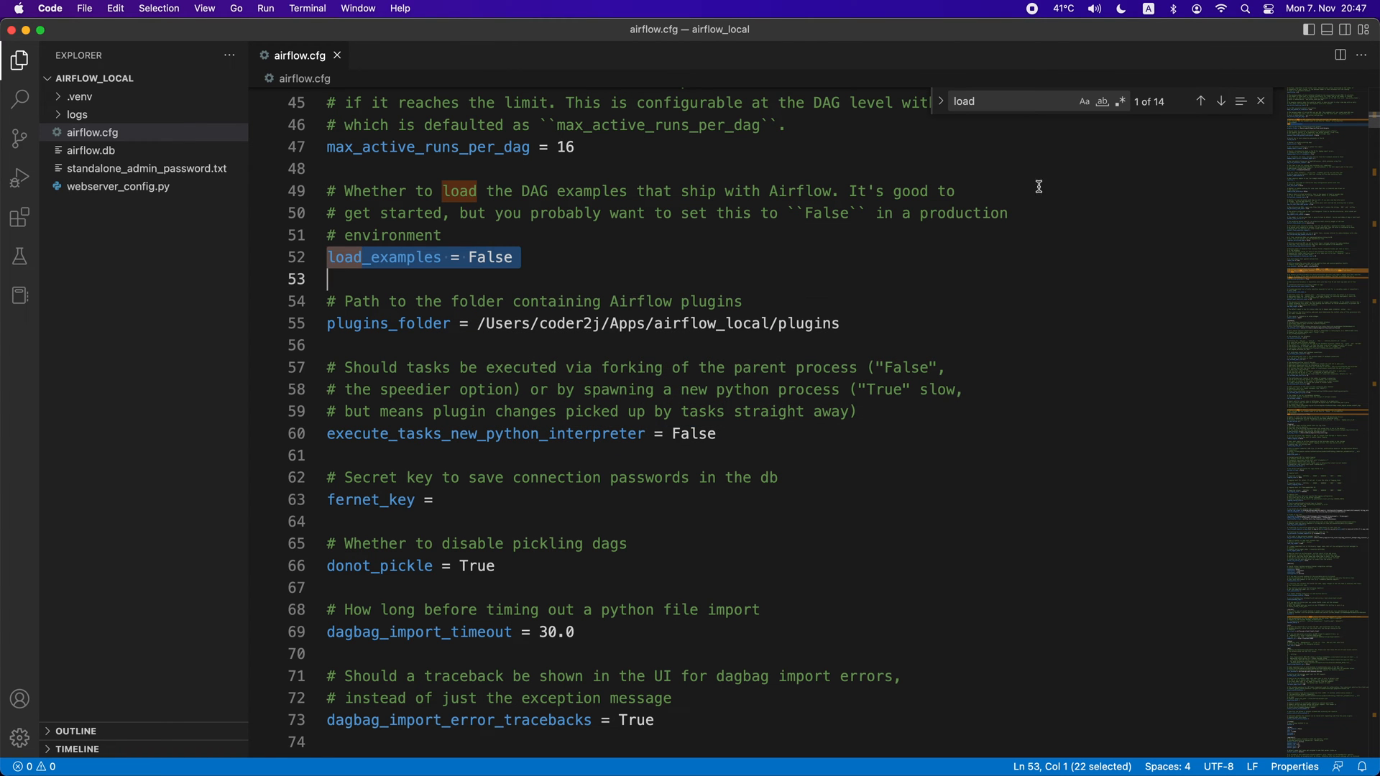
Show the VS Code terminal panel alongside airflow.cfg
left_click(1325, 29)
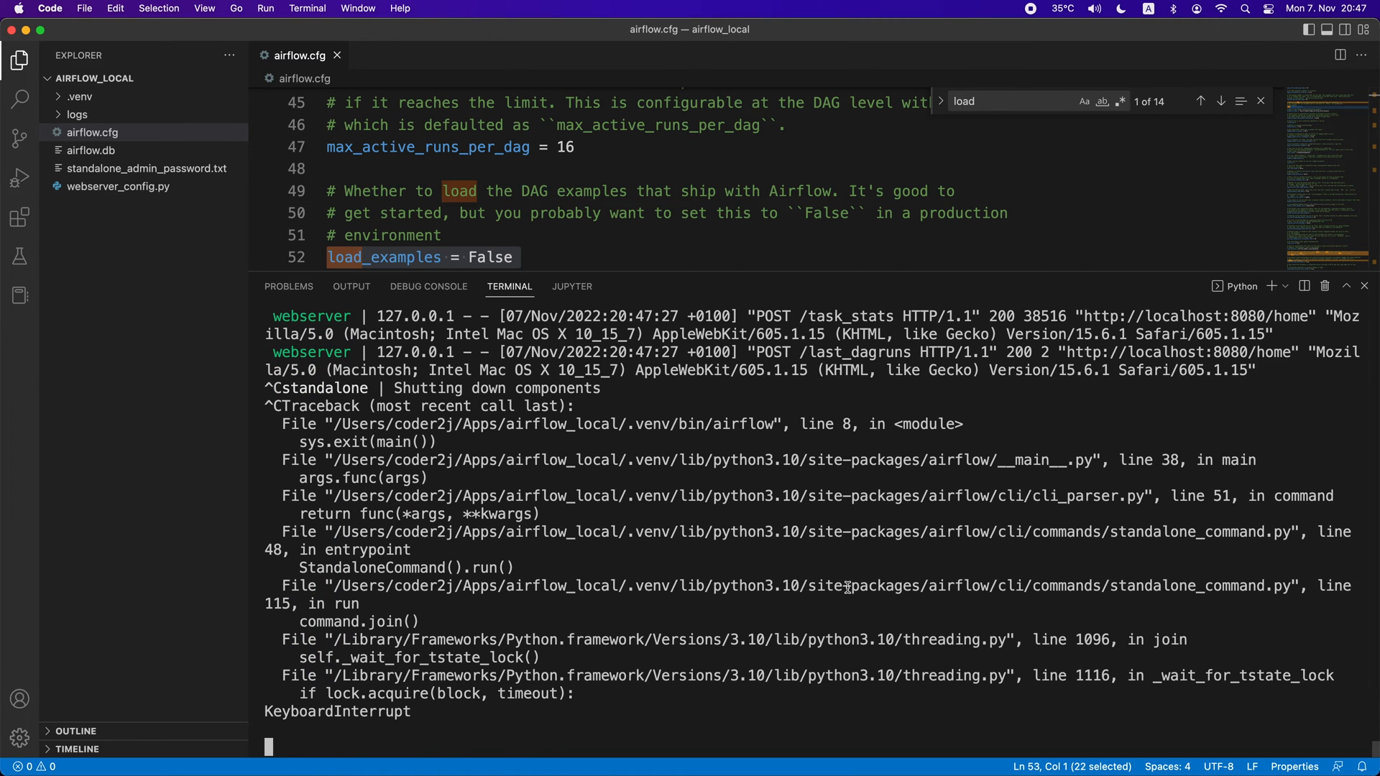
Clear the terminal and run echo $AIRFLOW_HOME, which prints an empty line
type("clea")
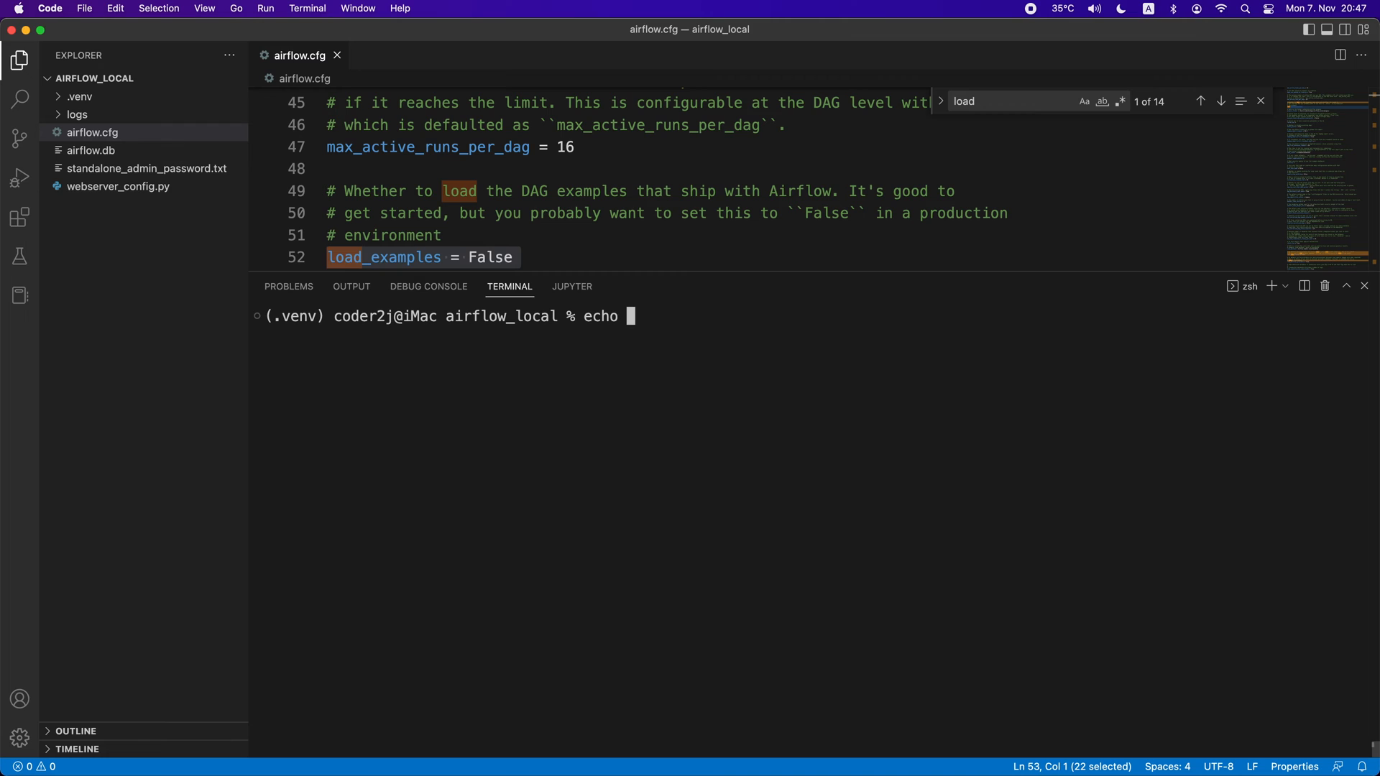
type("$AIR")
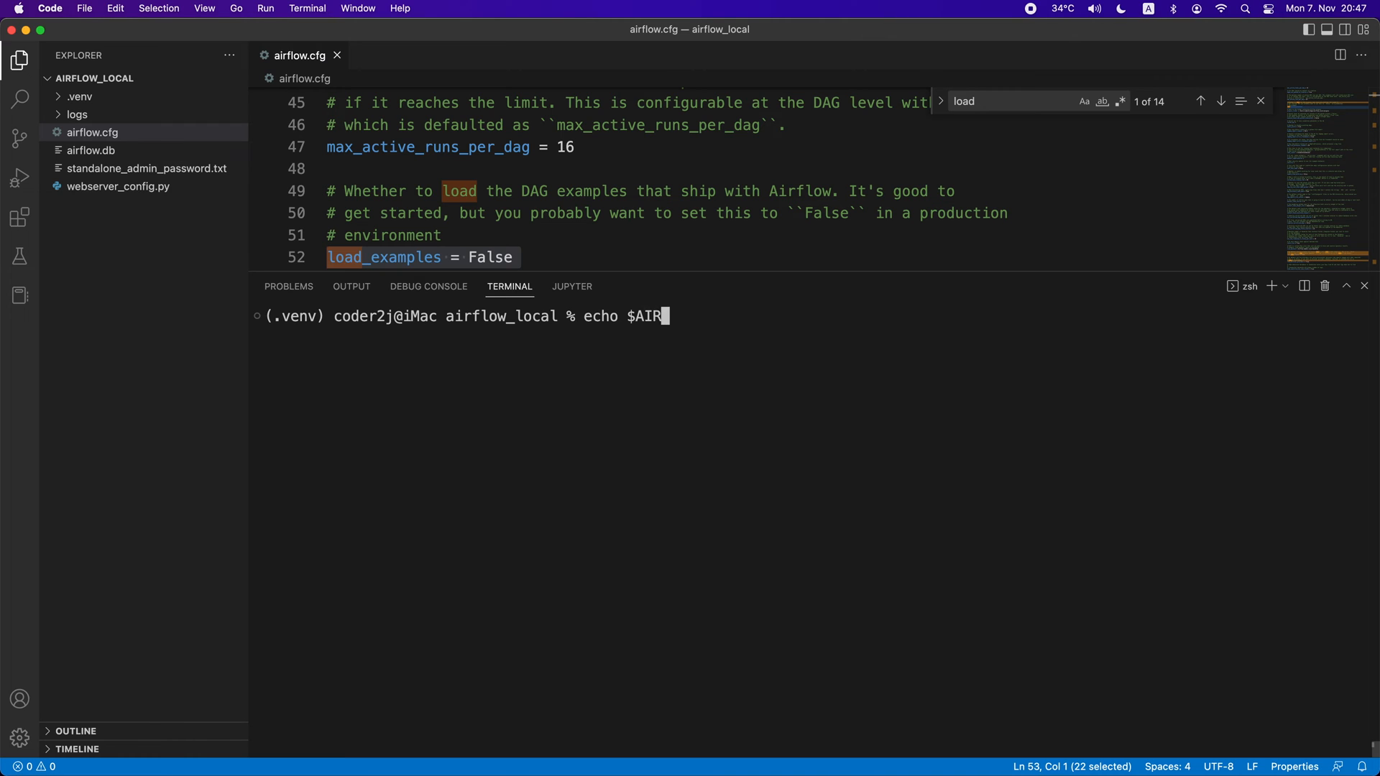
type("FLOW_HOME")
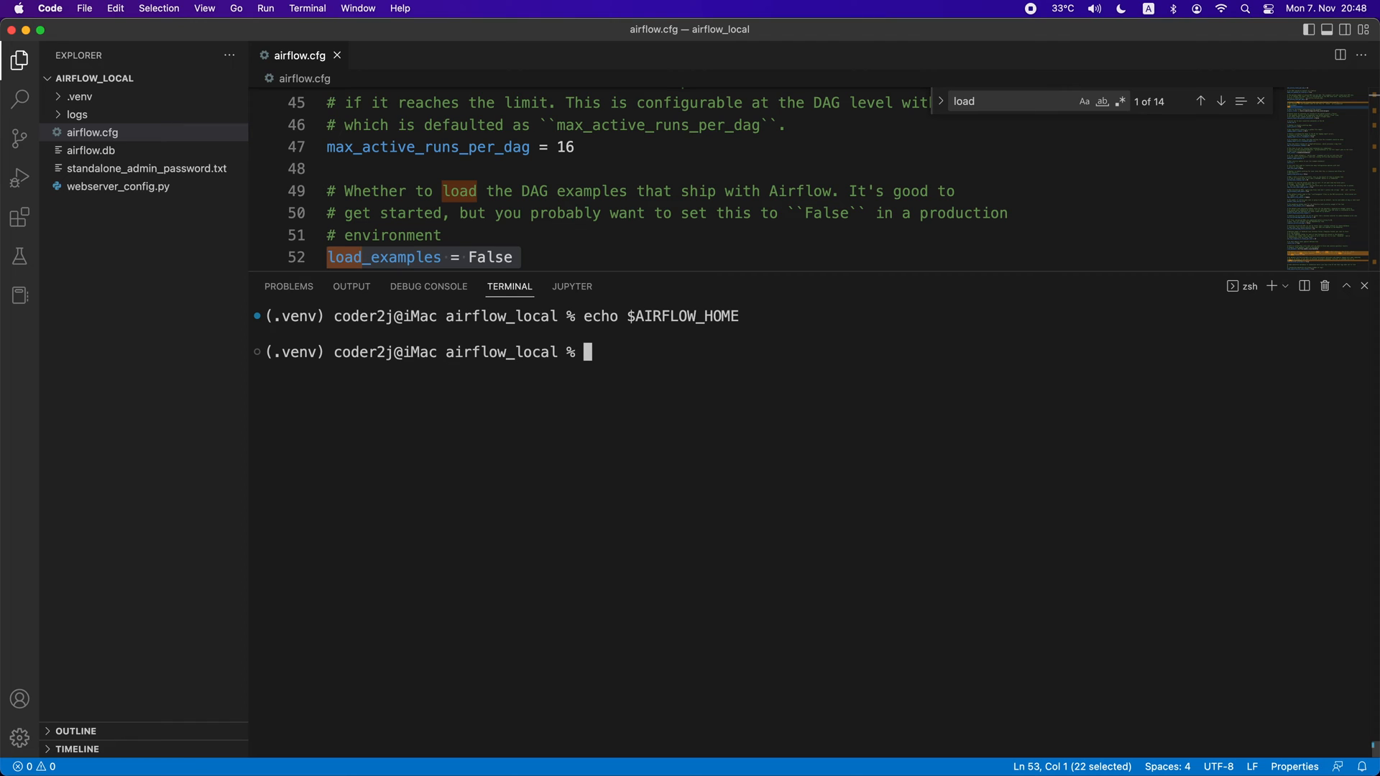
type("airflow")
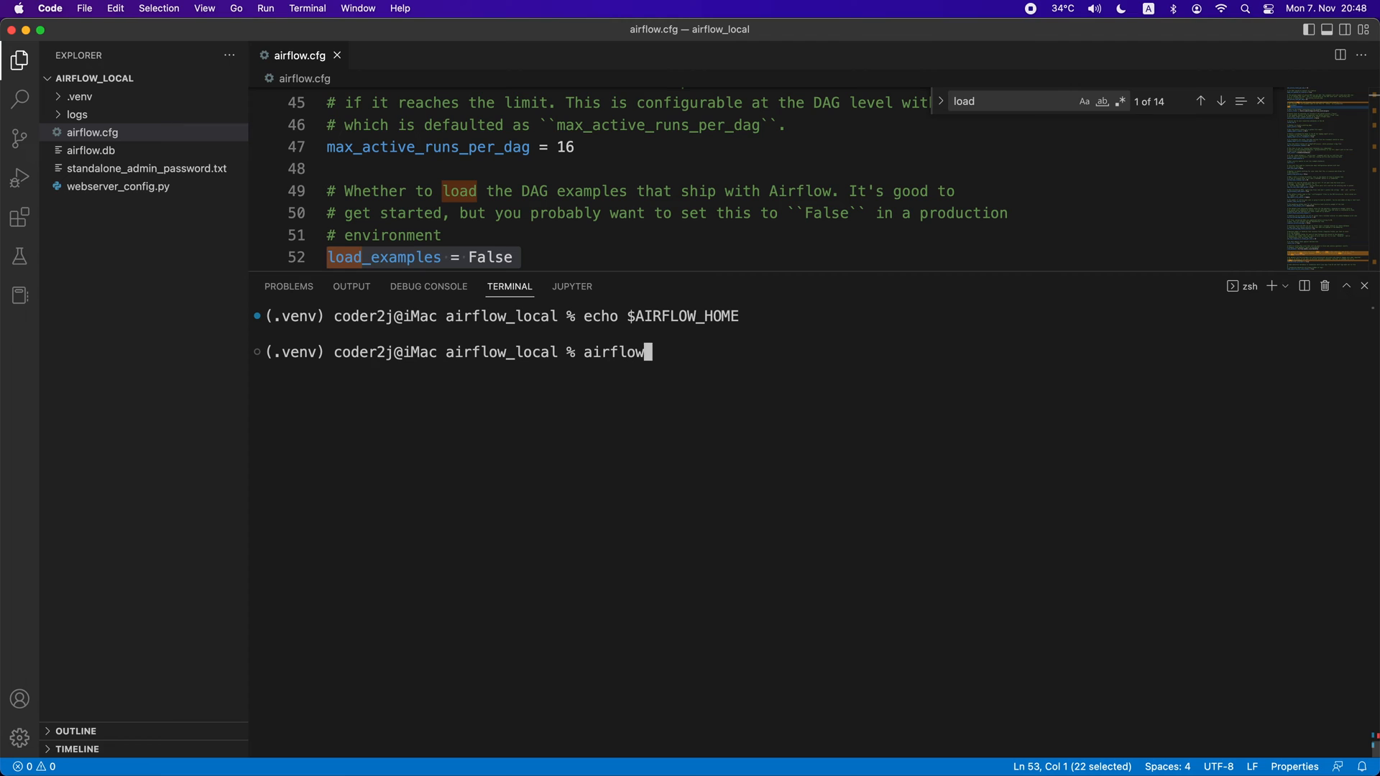
Run 'airflow config get-value core load_examples' and highlight the returned True
type("config")
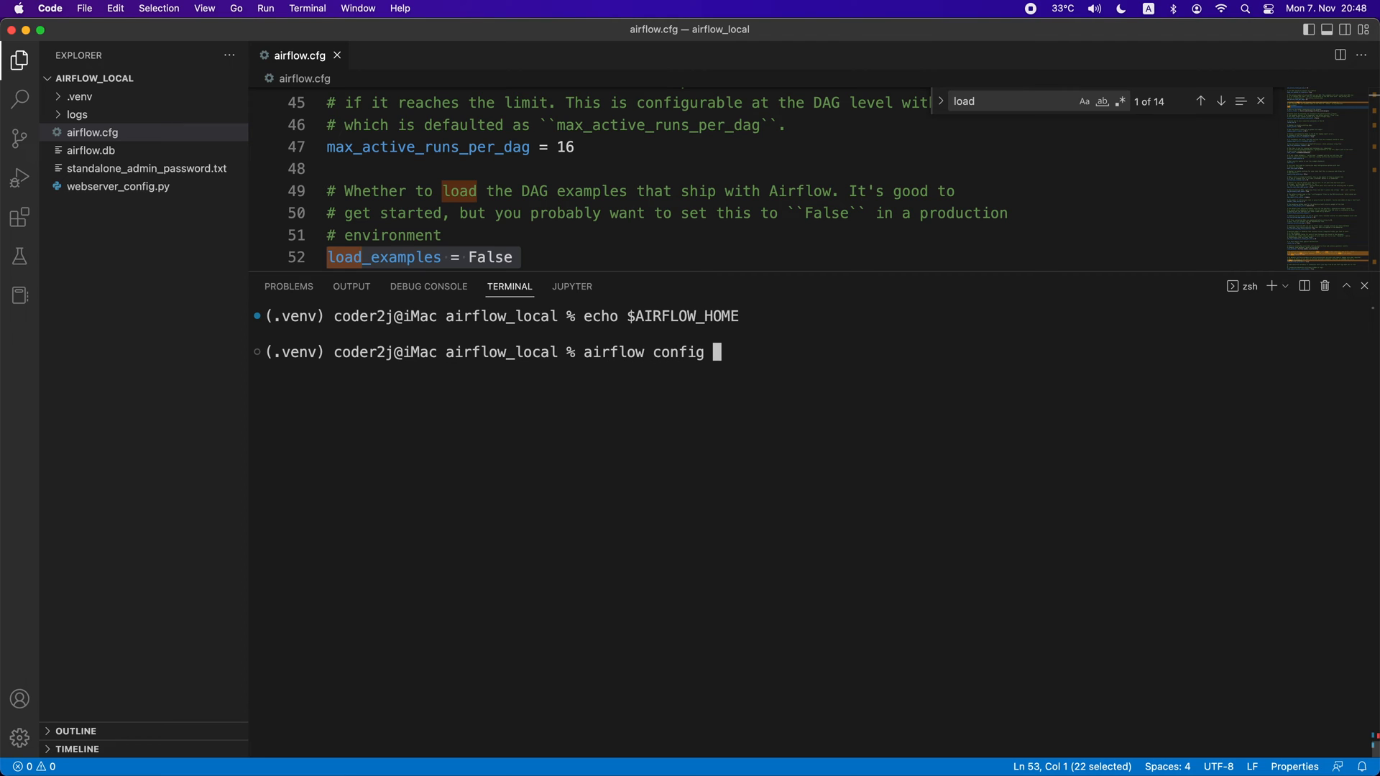
type("get-value -h")
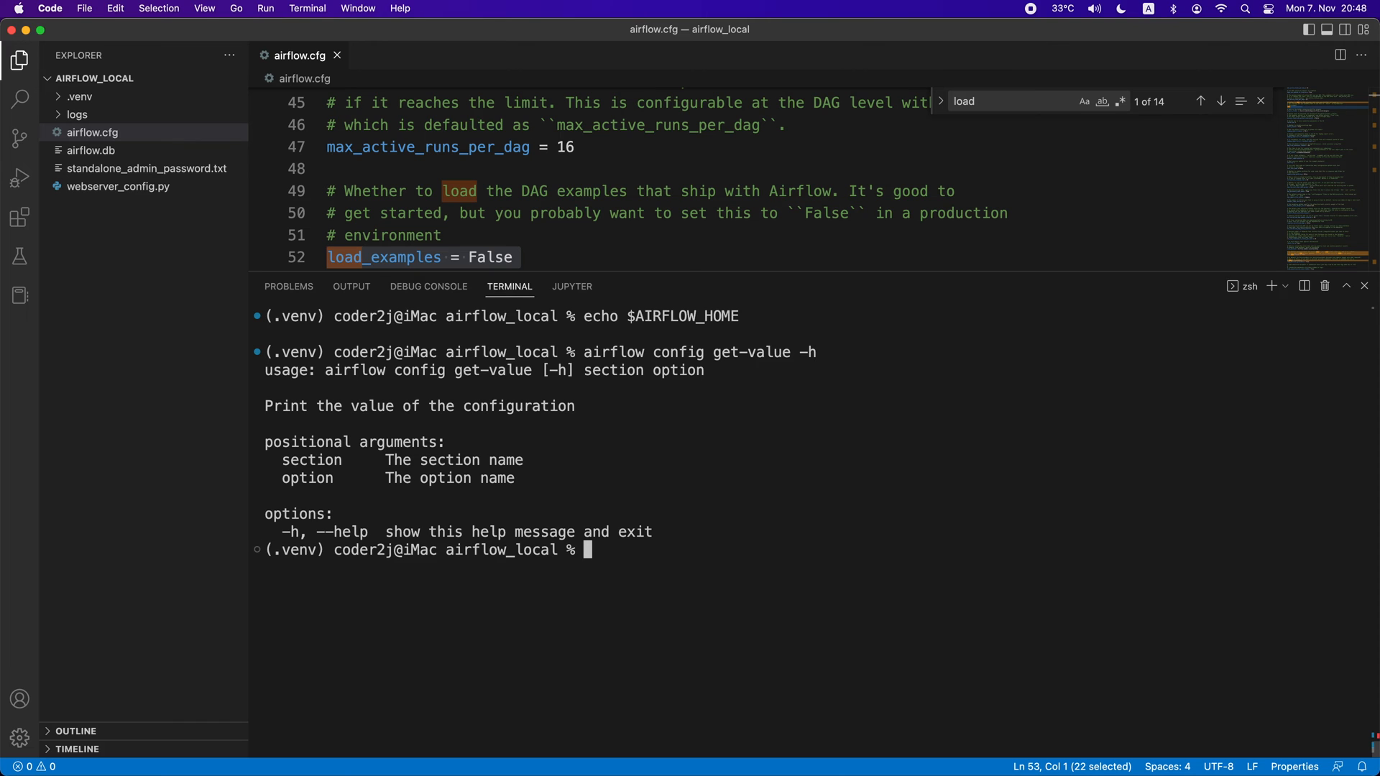
mouse_move(421, 474)
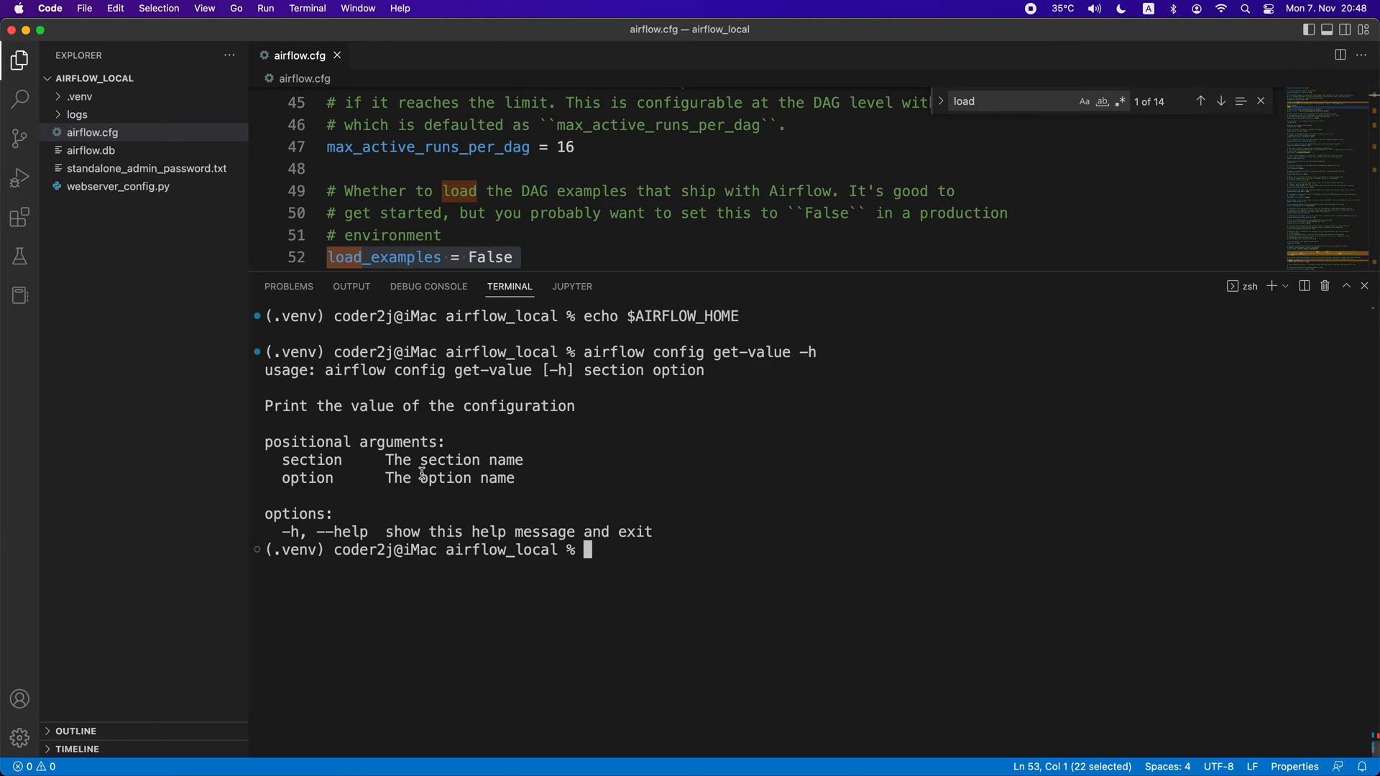
mouse_move(968, 329)
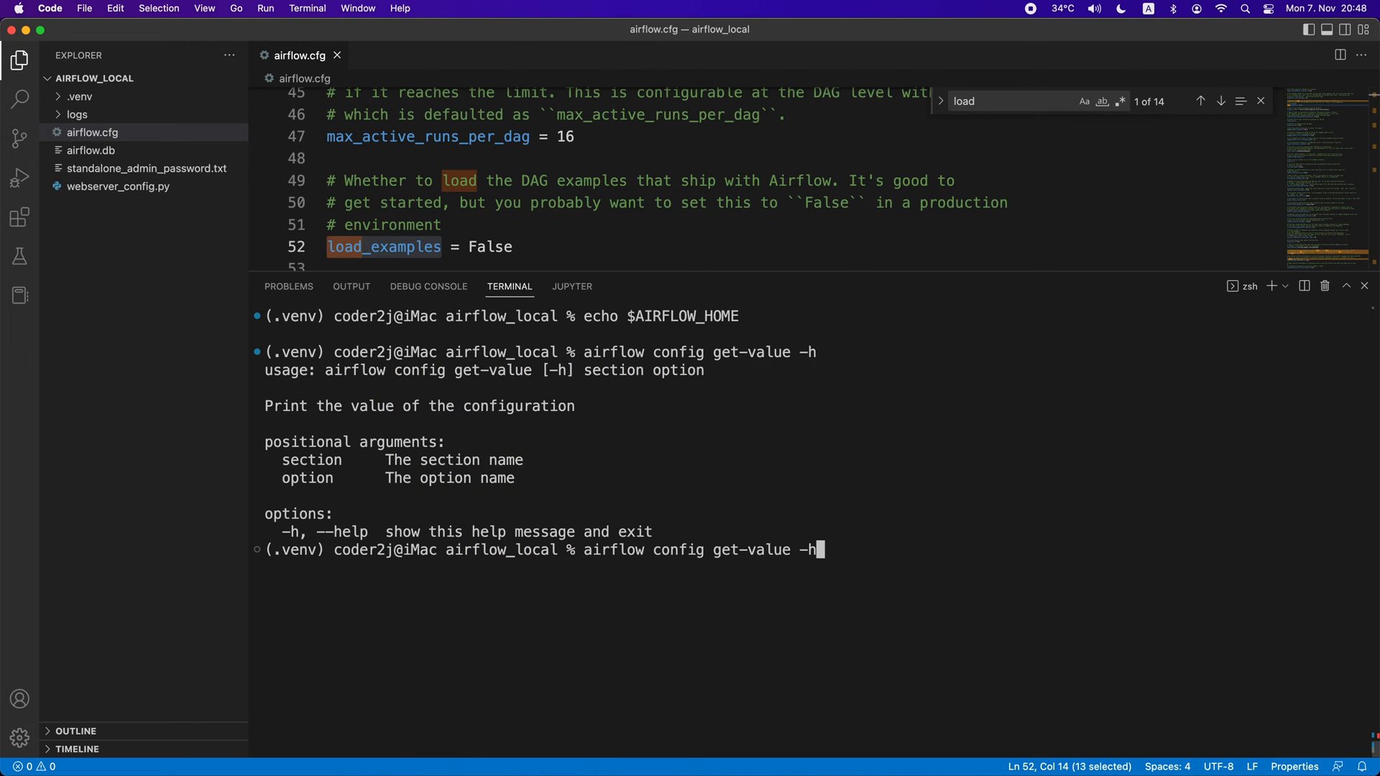
type("core")
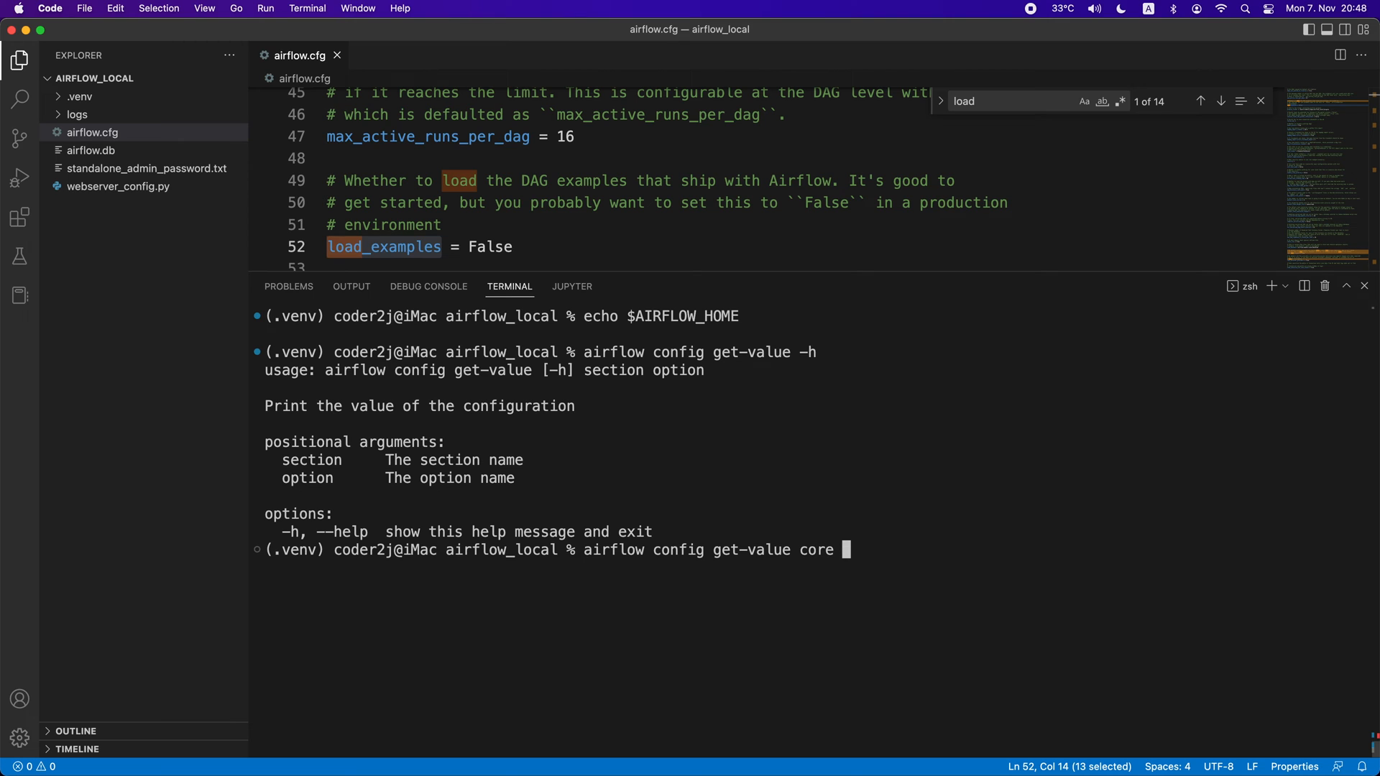
type("load_examples")
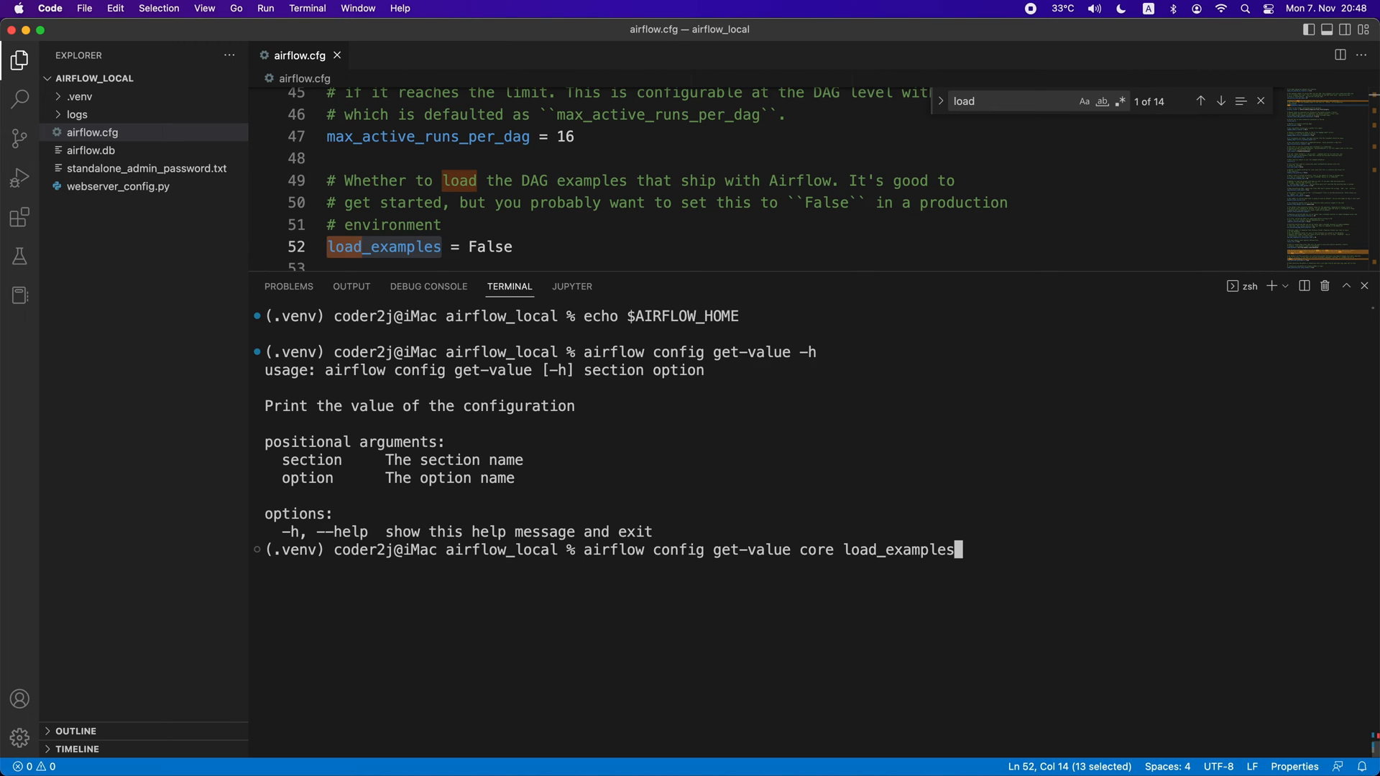
key("enter")
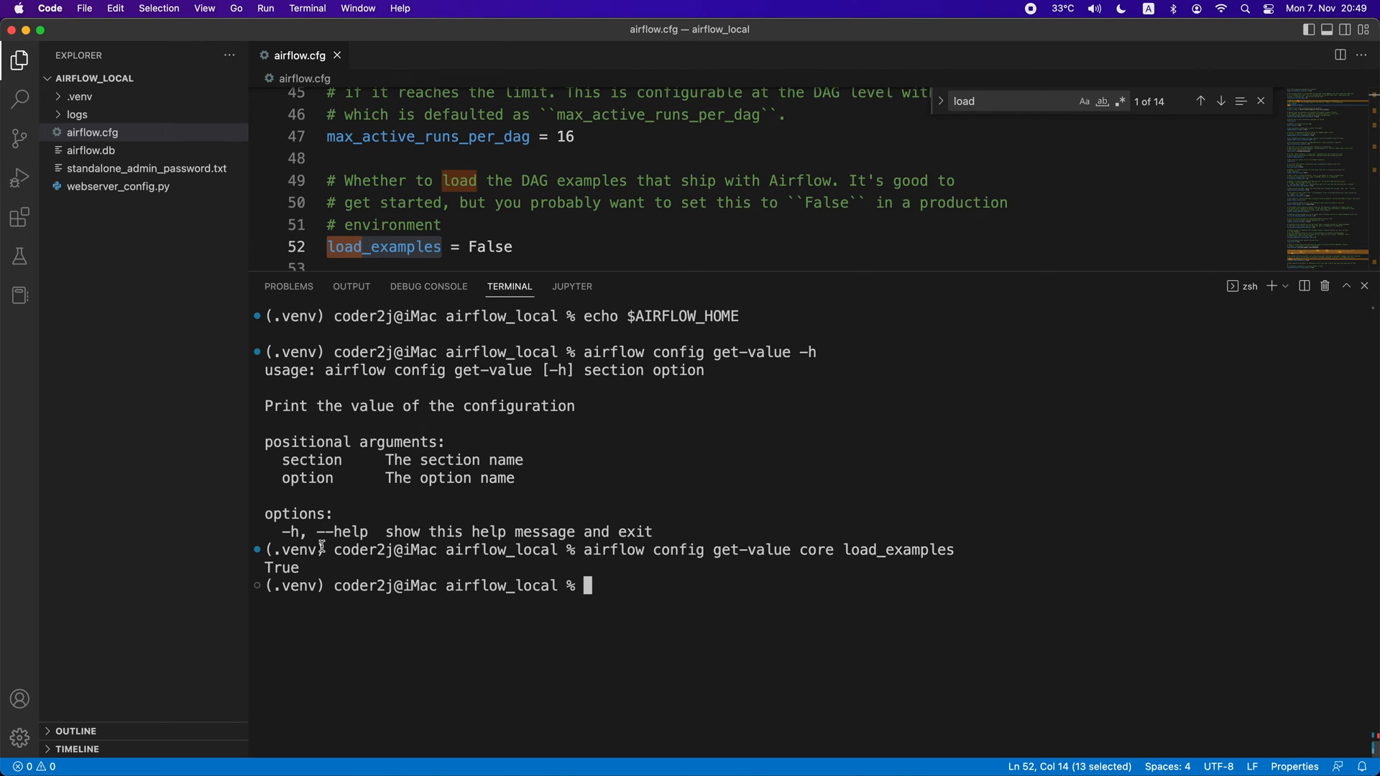
double_click(281, 567)
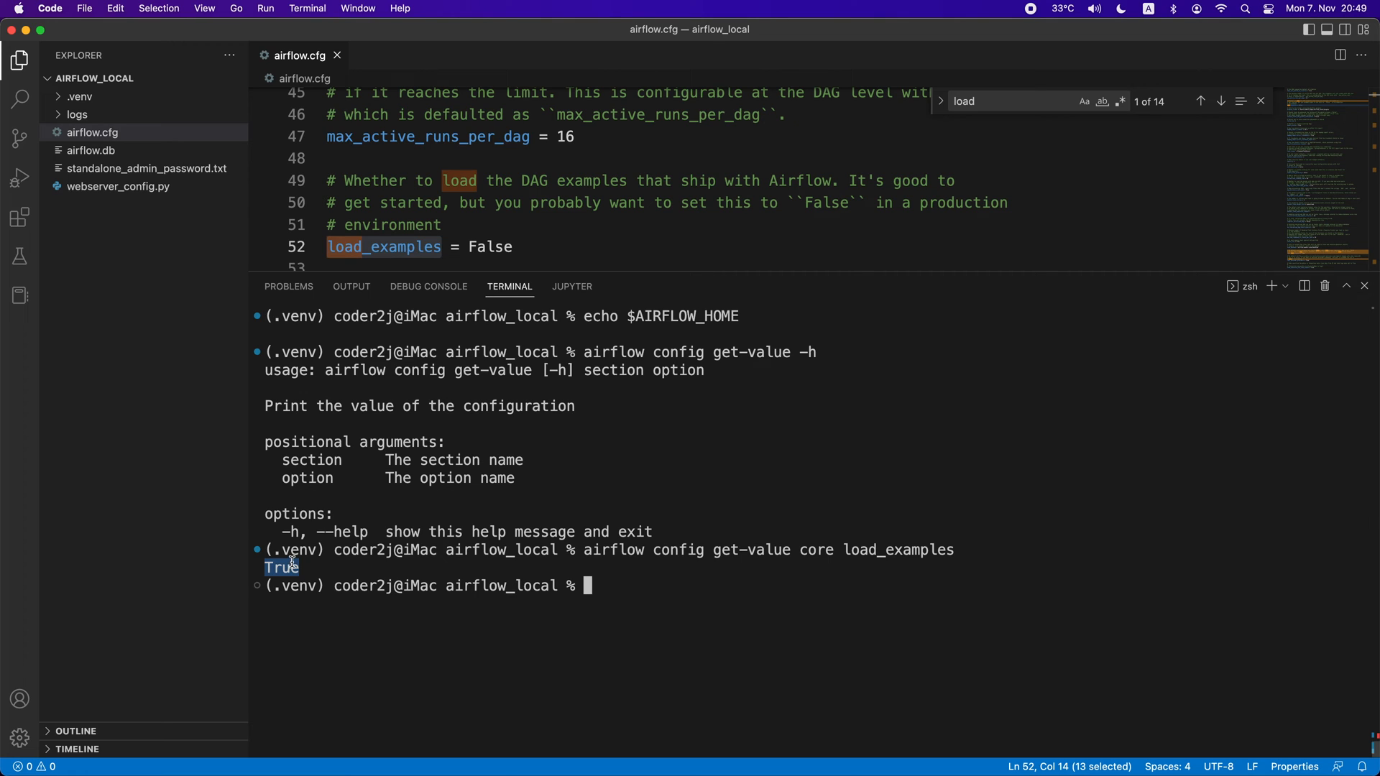
mouse_move(409, 564)
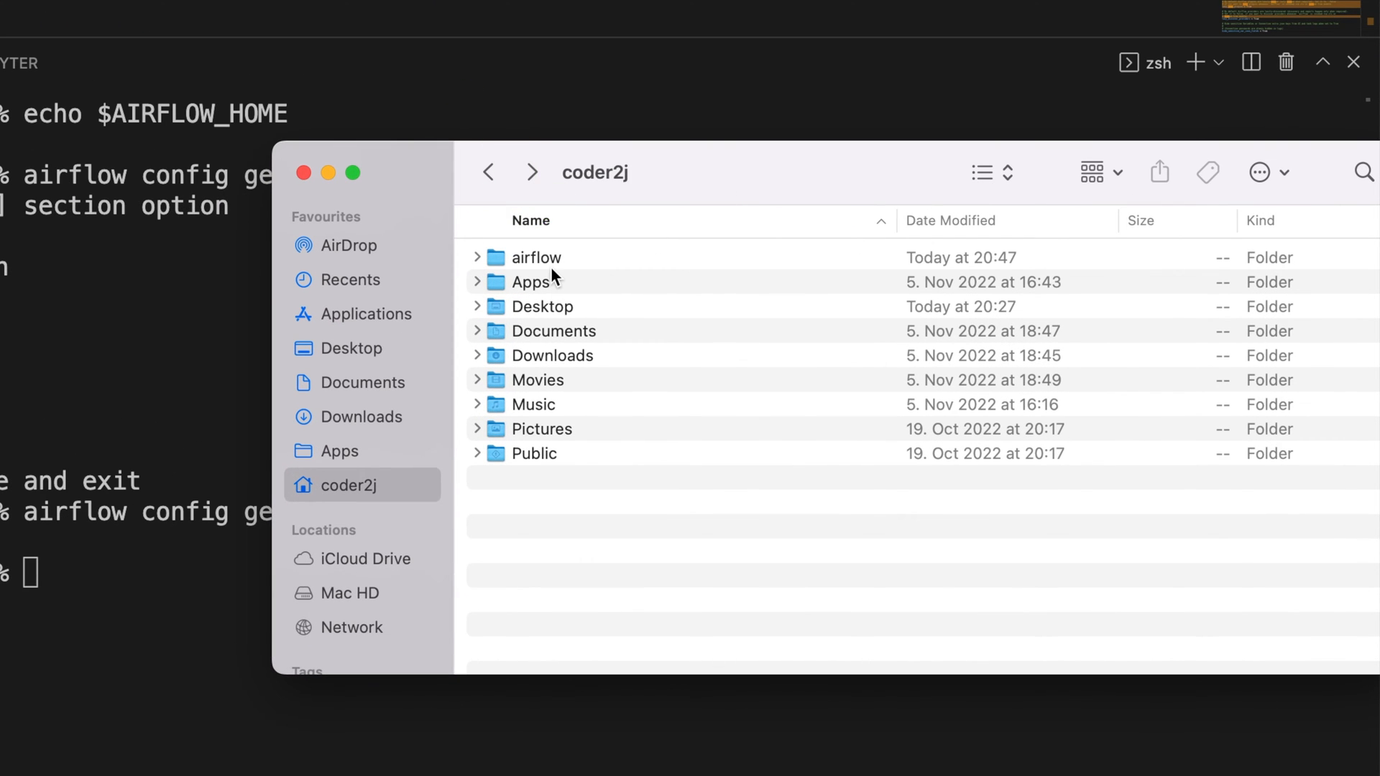
Open the home 'airflow' folder in Finder and open its airflow.cfg in VS Code
double_click(534, 258)
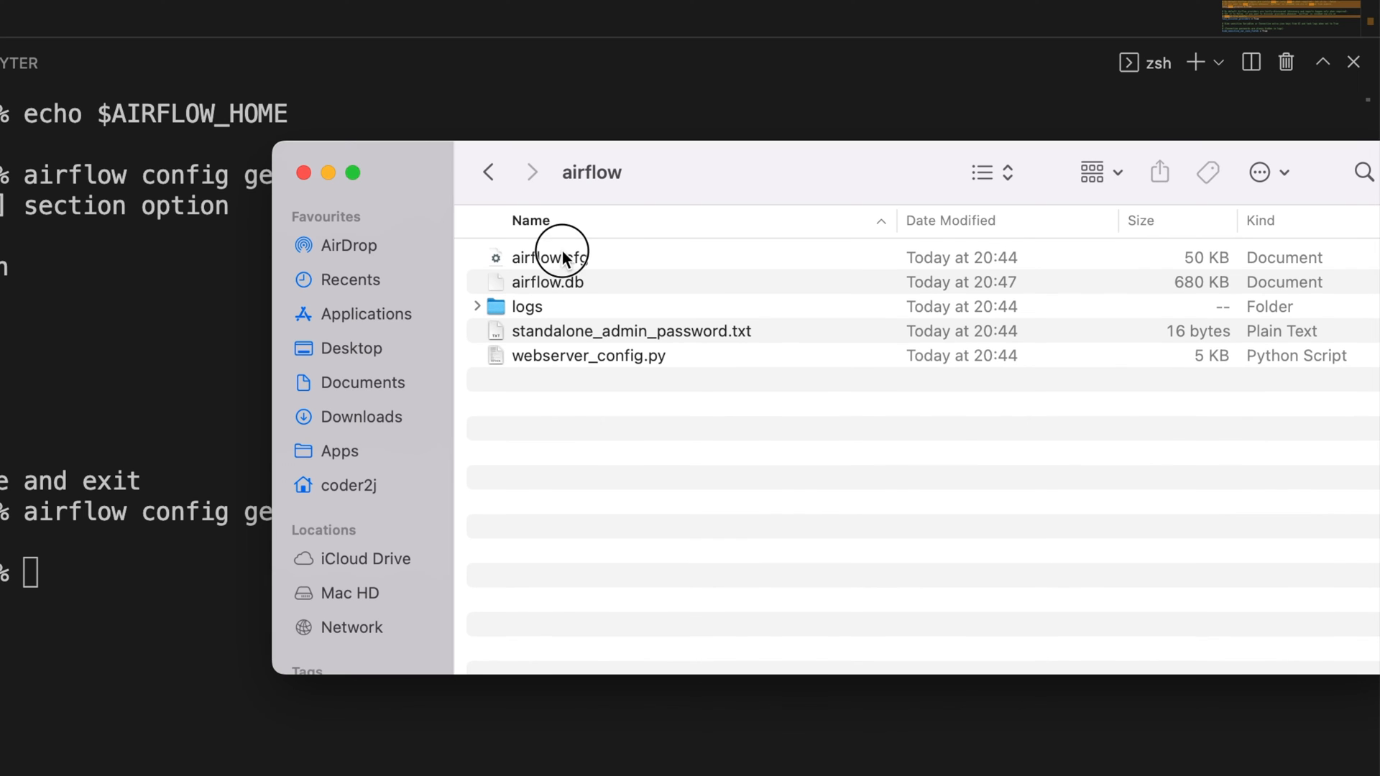
right_click(547, 258)
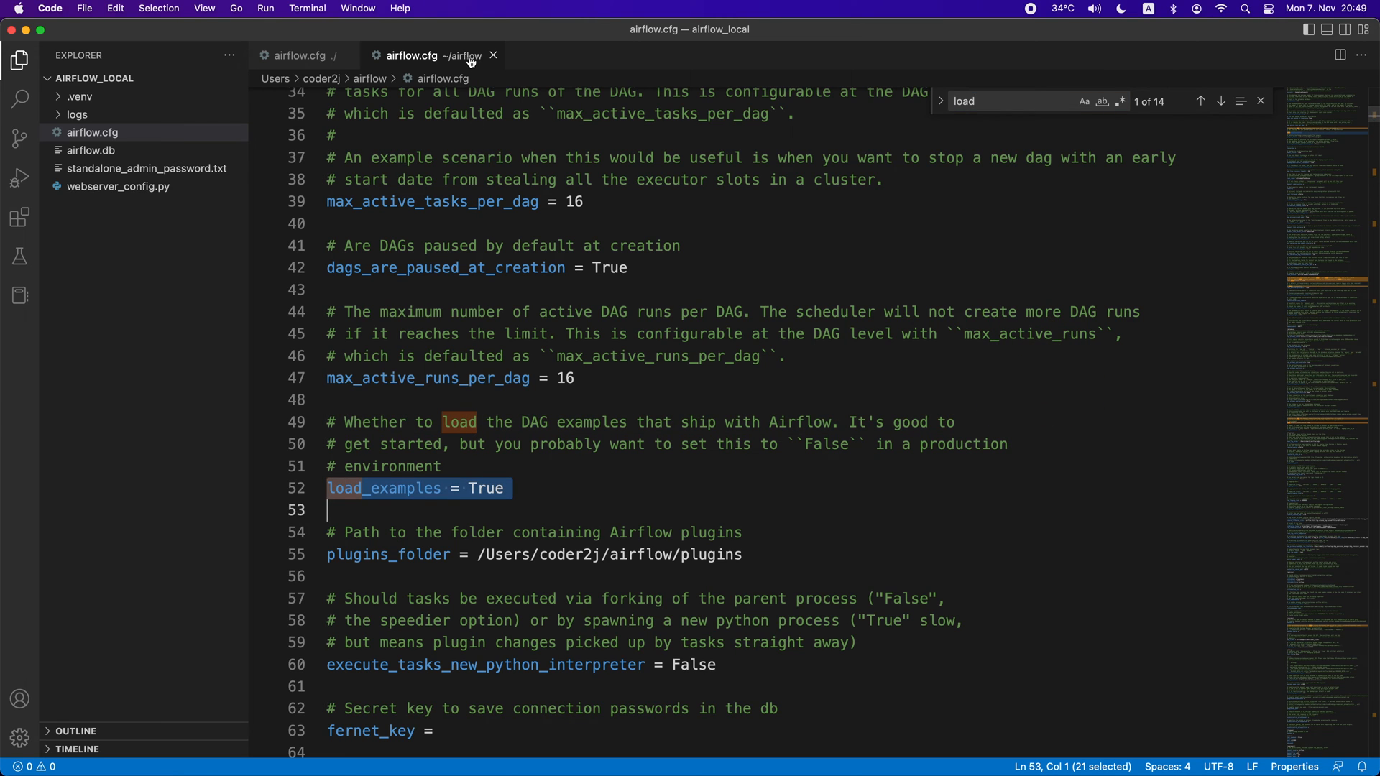
mouse_move(454, 60)
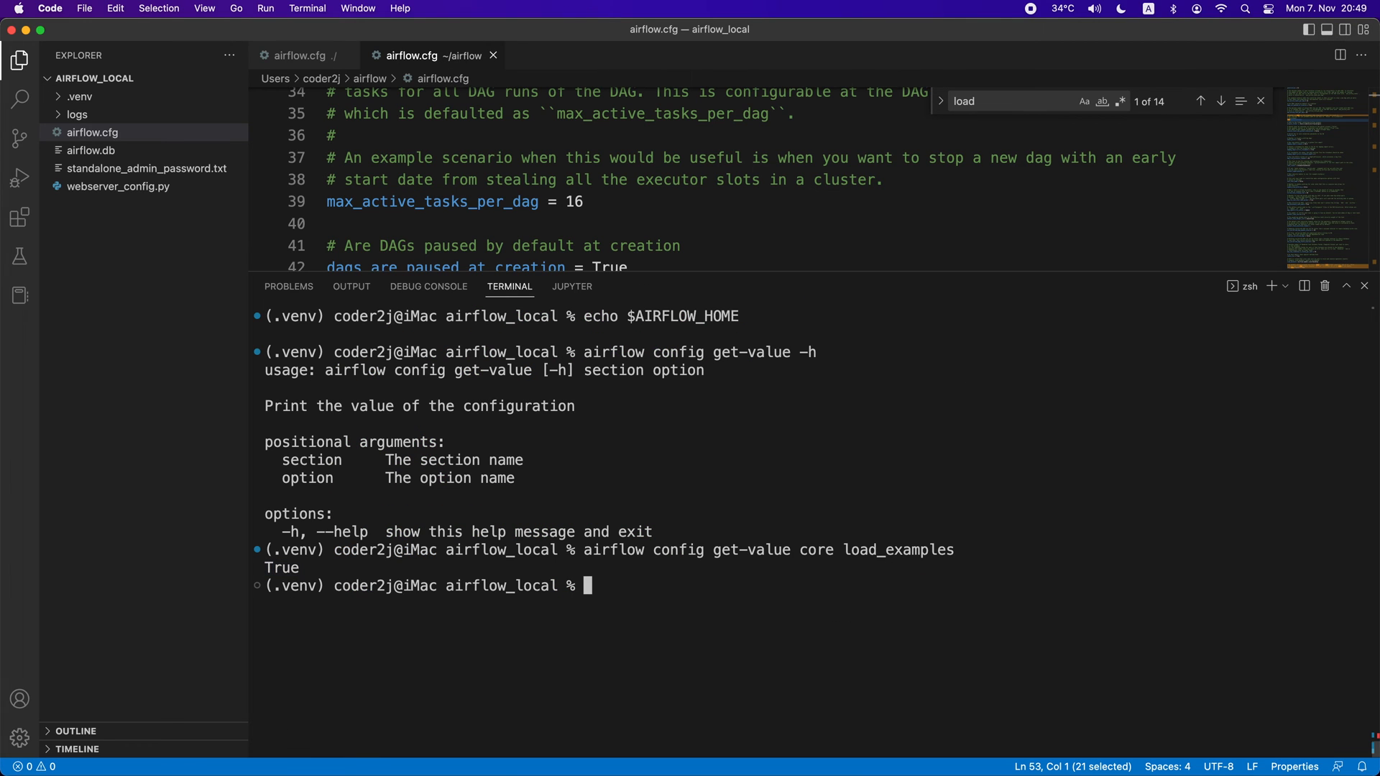
Export AIRFLOW_HOME to the project folder and highlight the load_examples lookup now returning False
type("export AIRFLOW")
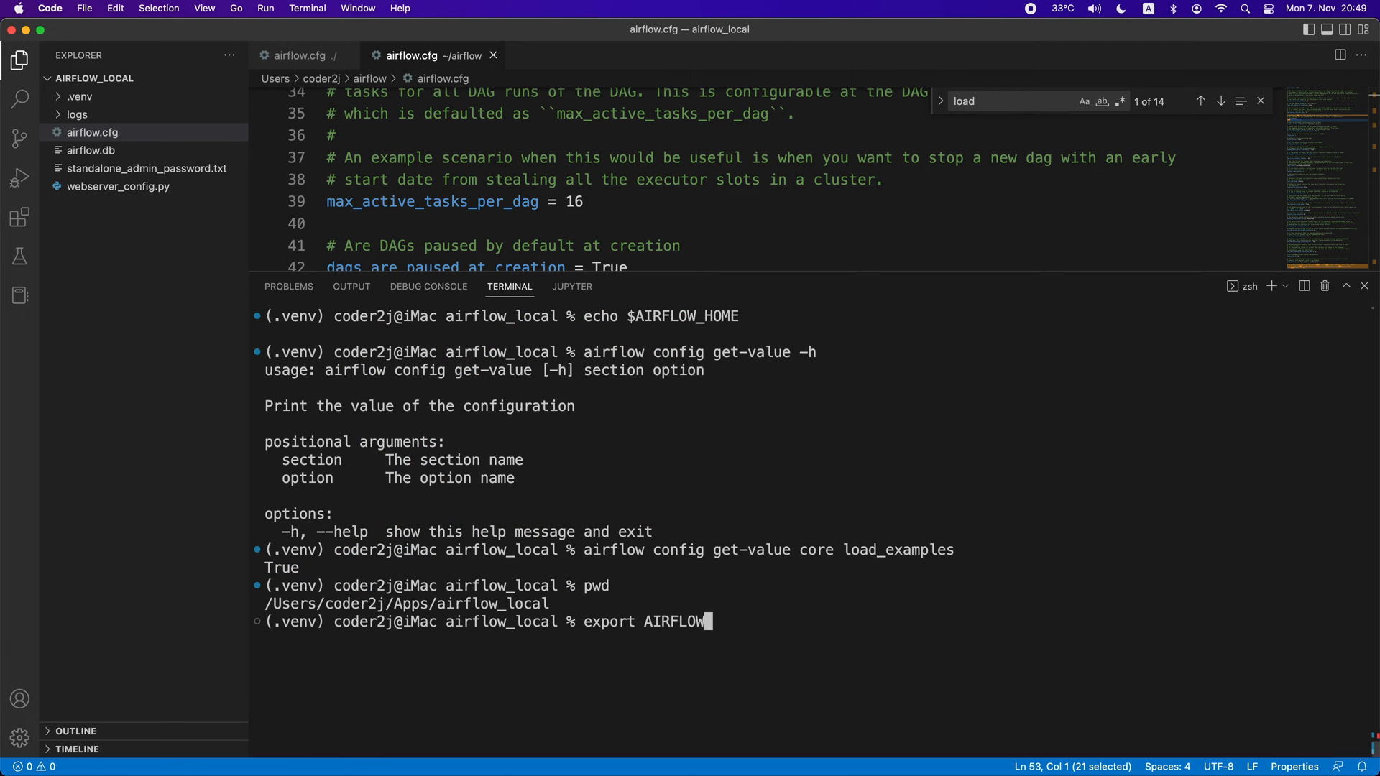
type("_HOME=/Users/coder2j/Apps/airflow_local")
type("echo $AIRFLOW_HOME")
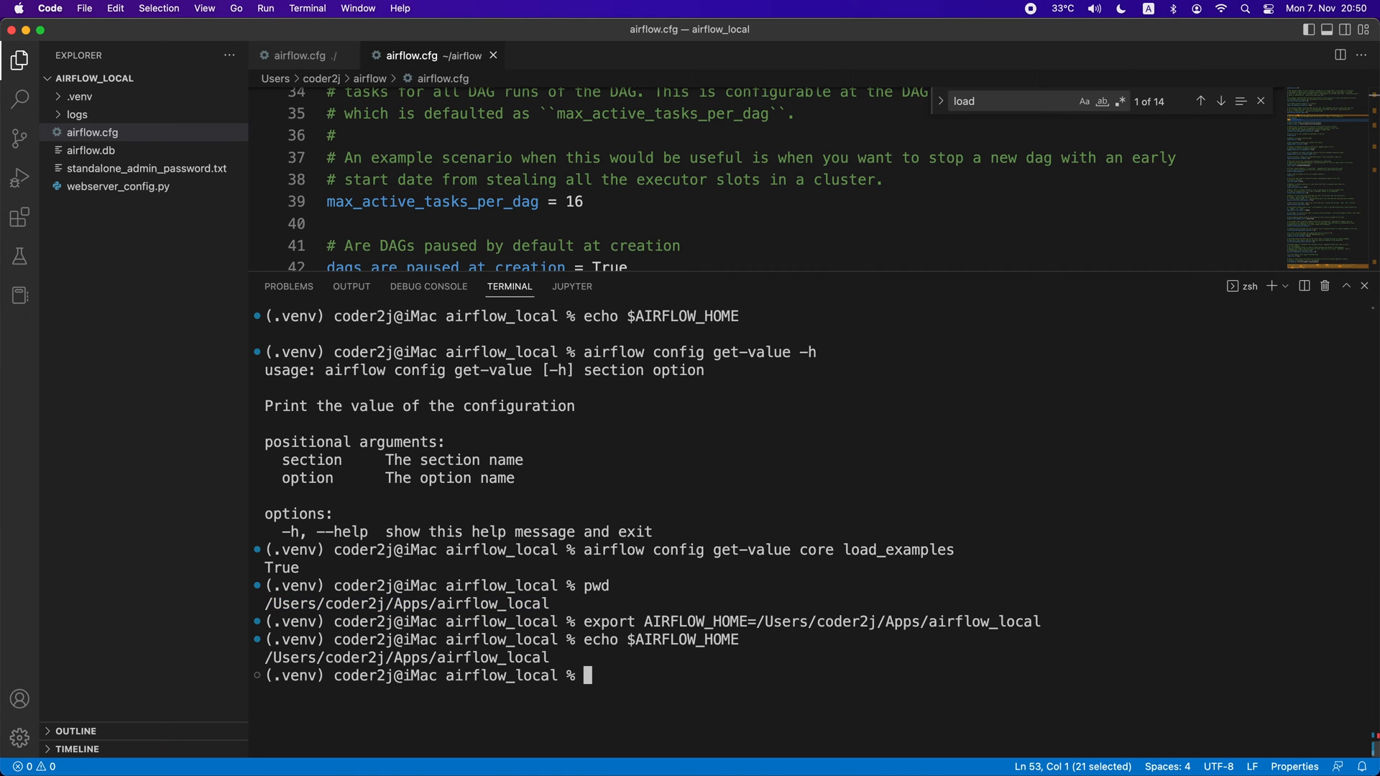
mouse_move(490, 657)
type("airflow config get-value core load_examples")
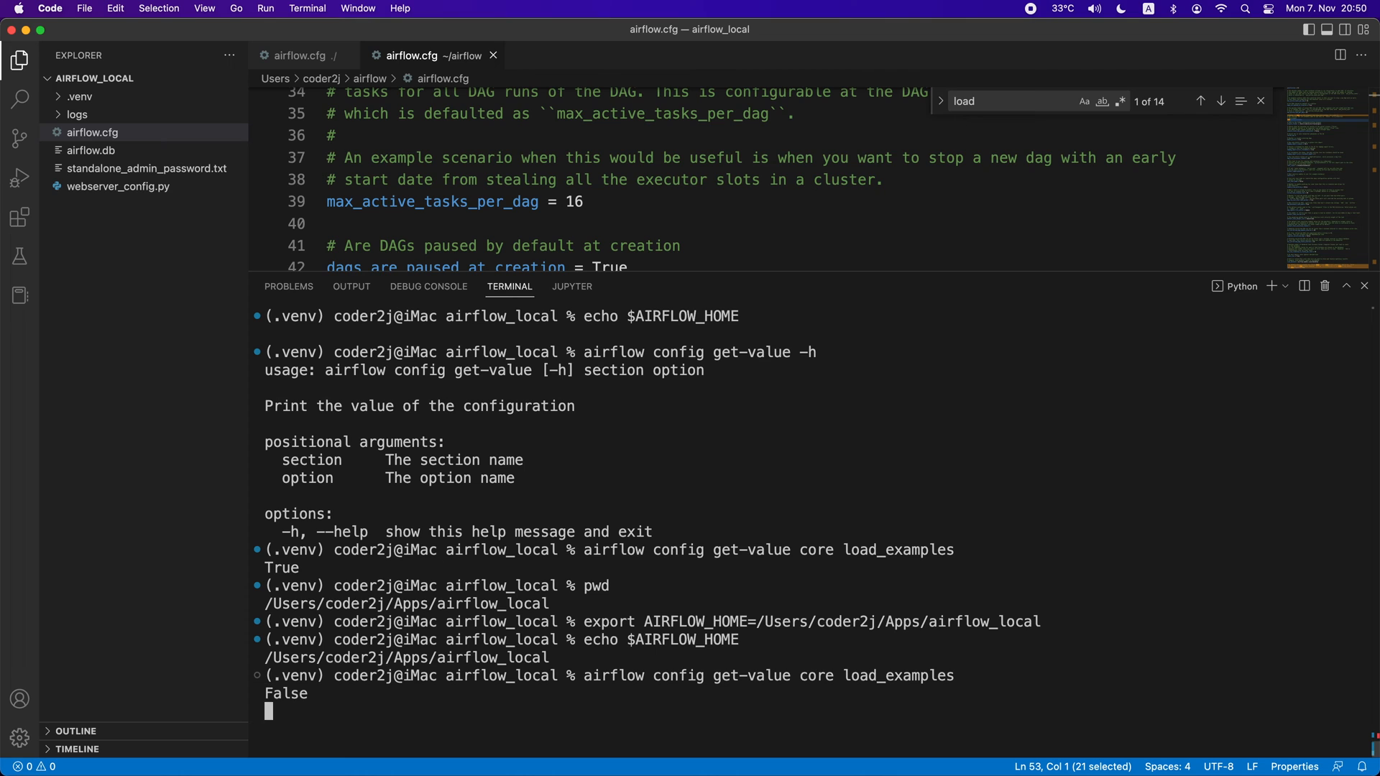
double_click(285, 694)
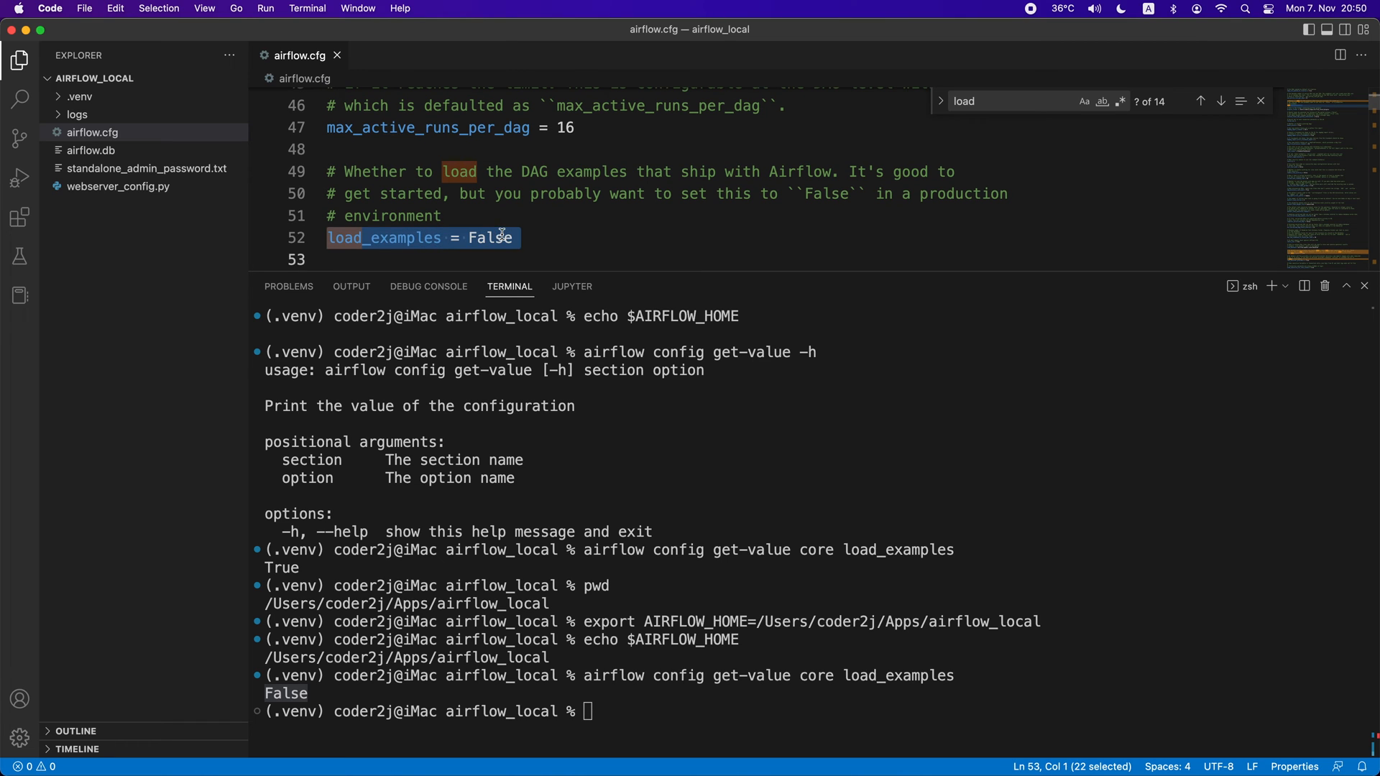
Start 'airflow standalone' and enter the admin password on the localhost:8080 sign-in
type("airflow standalone")
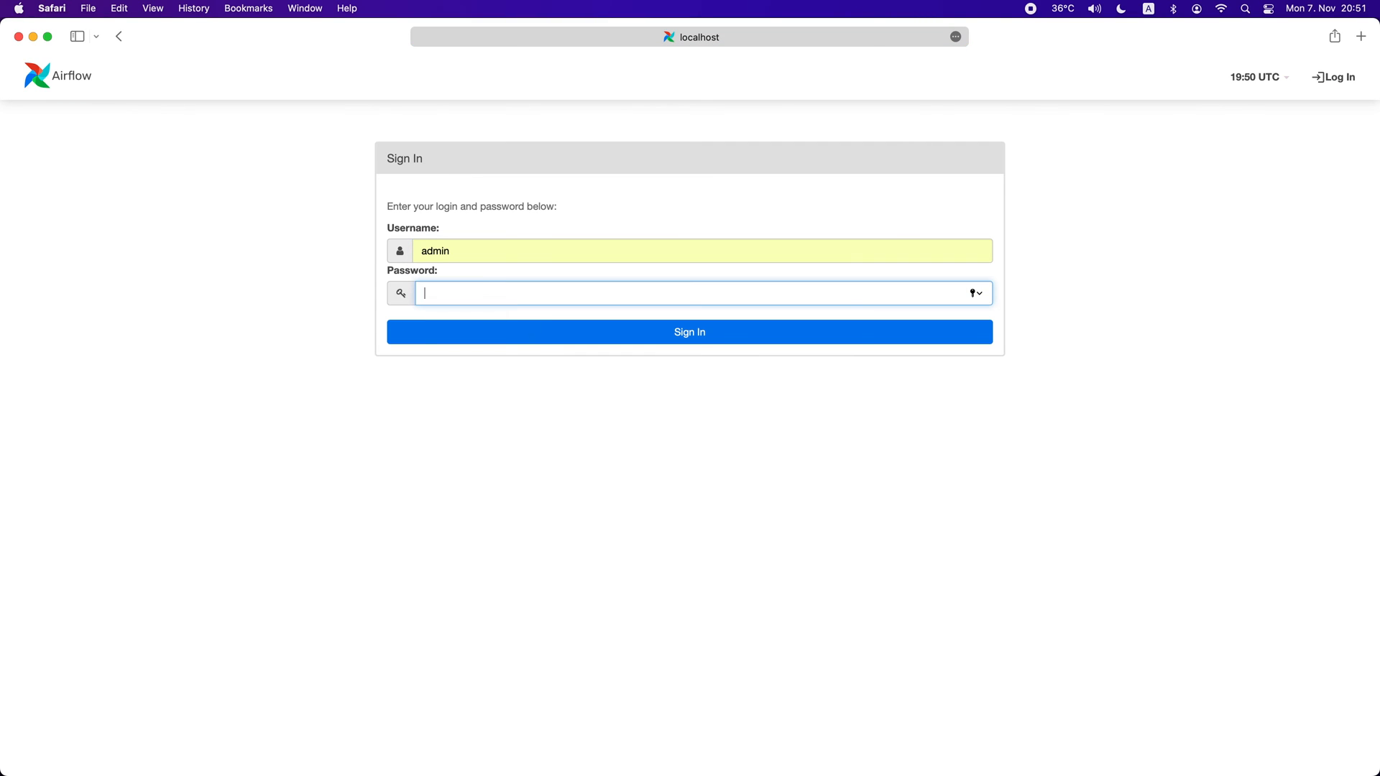
left_click(689, 332)
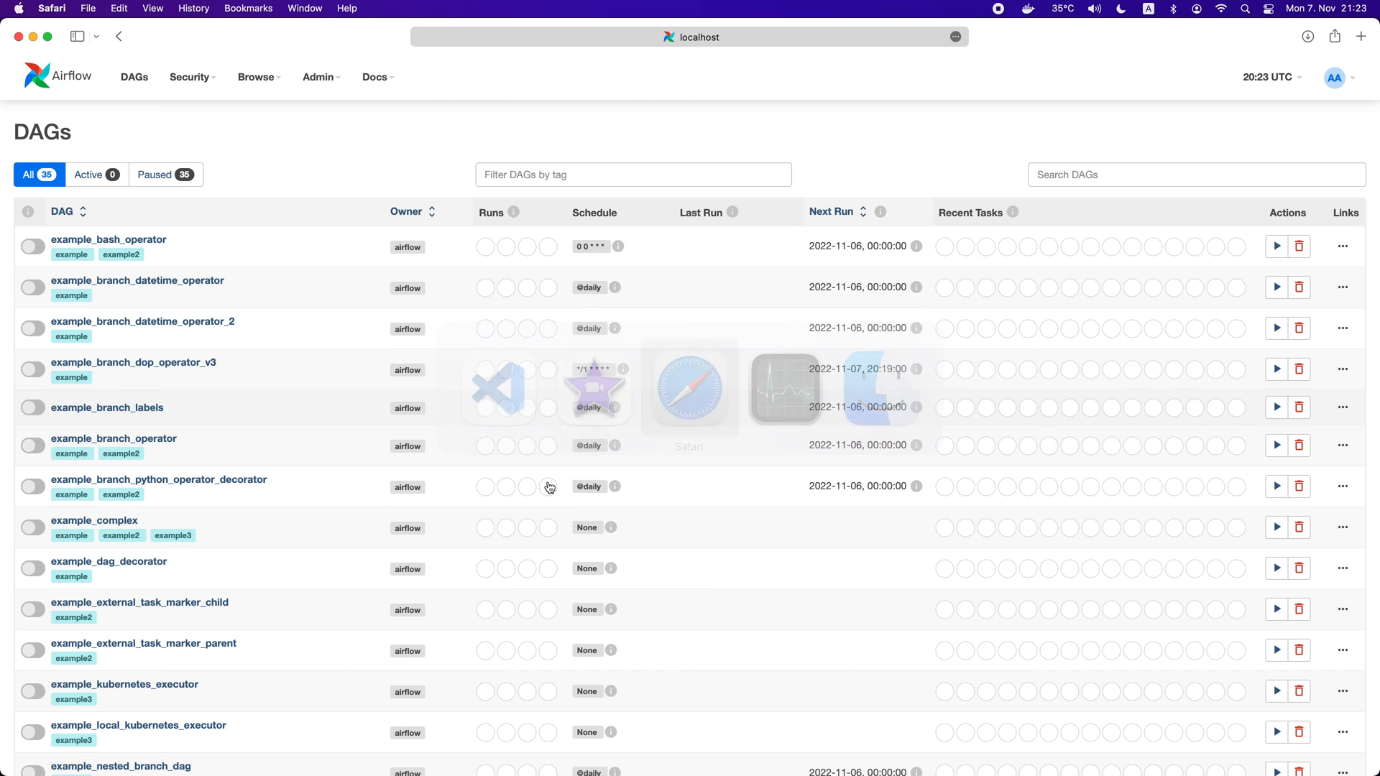
Scroll through the 35 example DAGs, then switch to Visual Studio Code
left_click(134, 77)
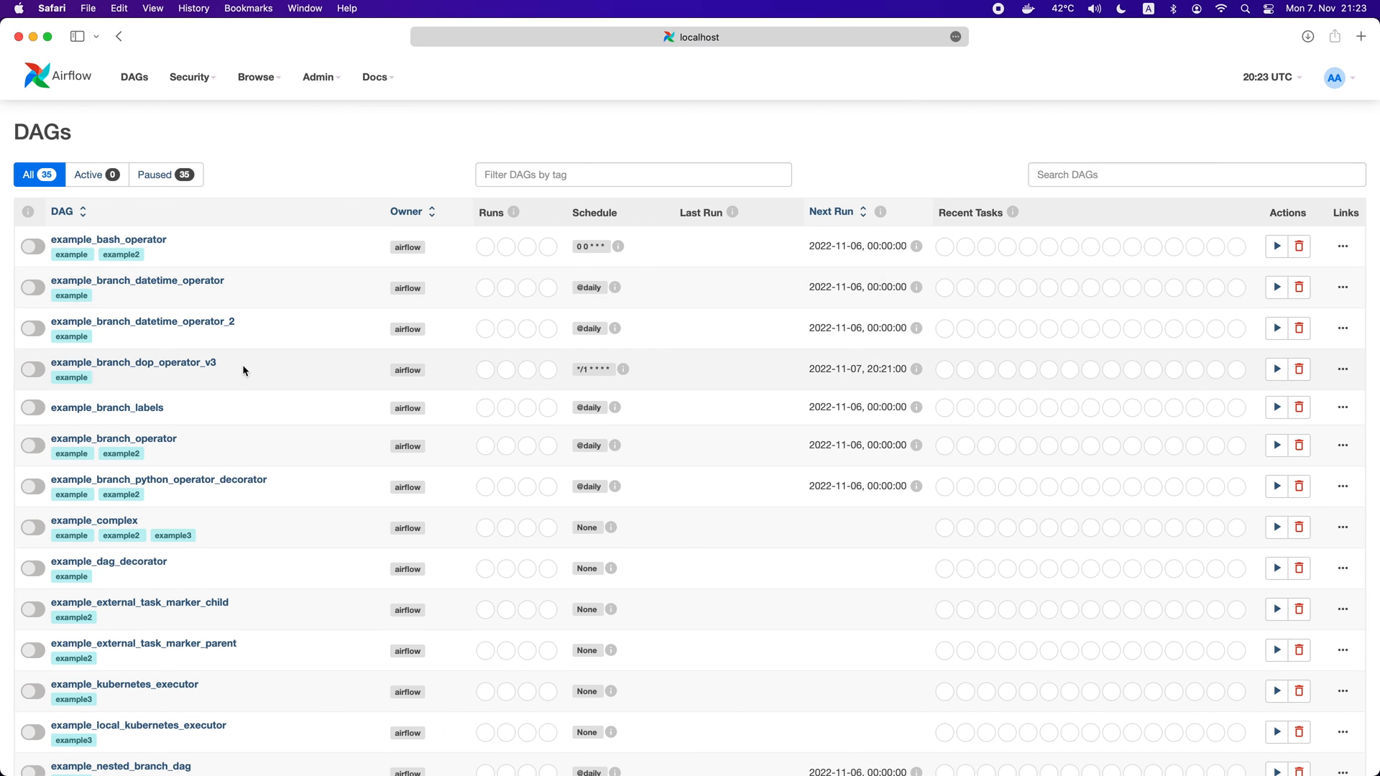
scroll("down", 3)
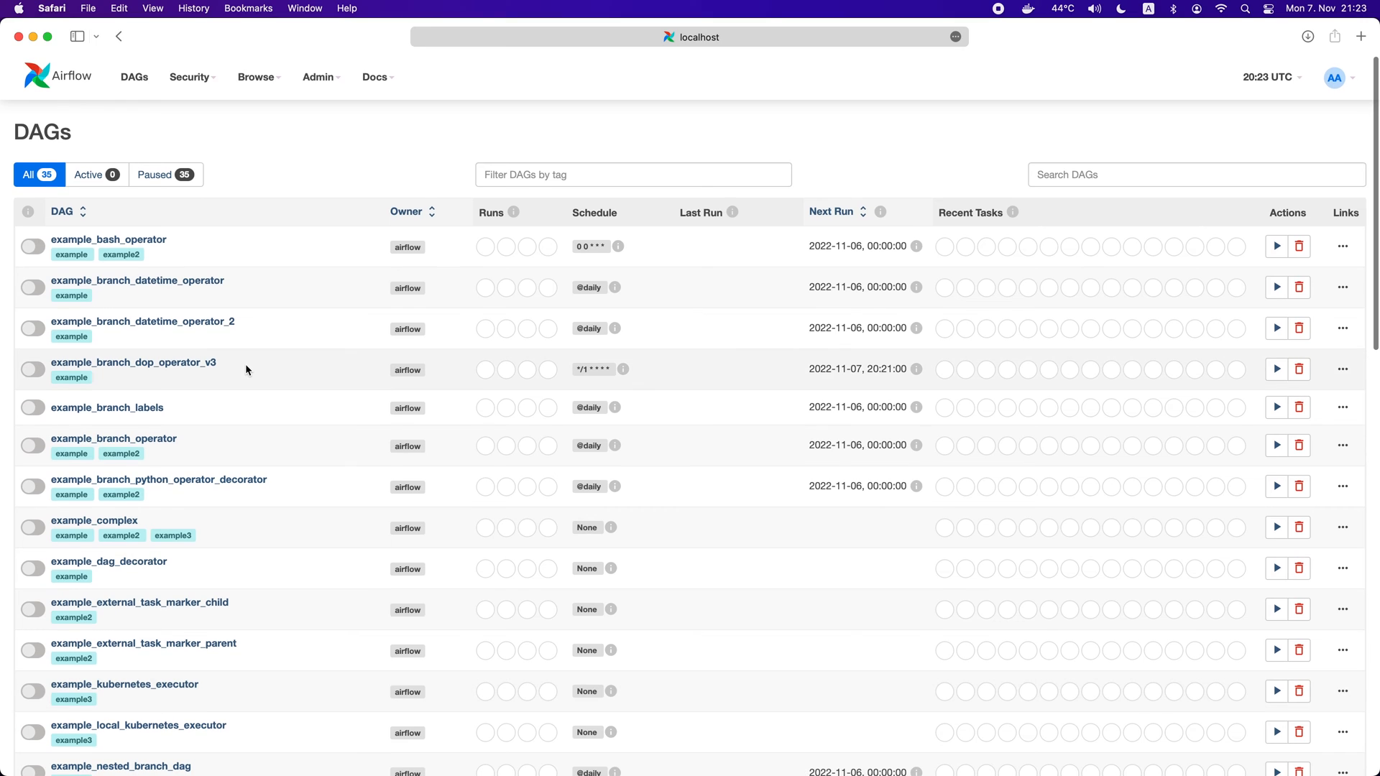
key("cmd+tab")
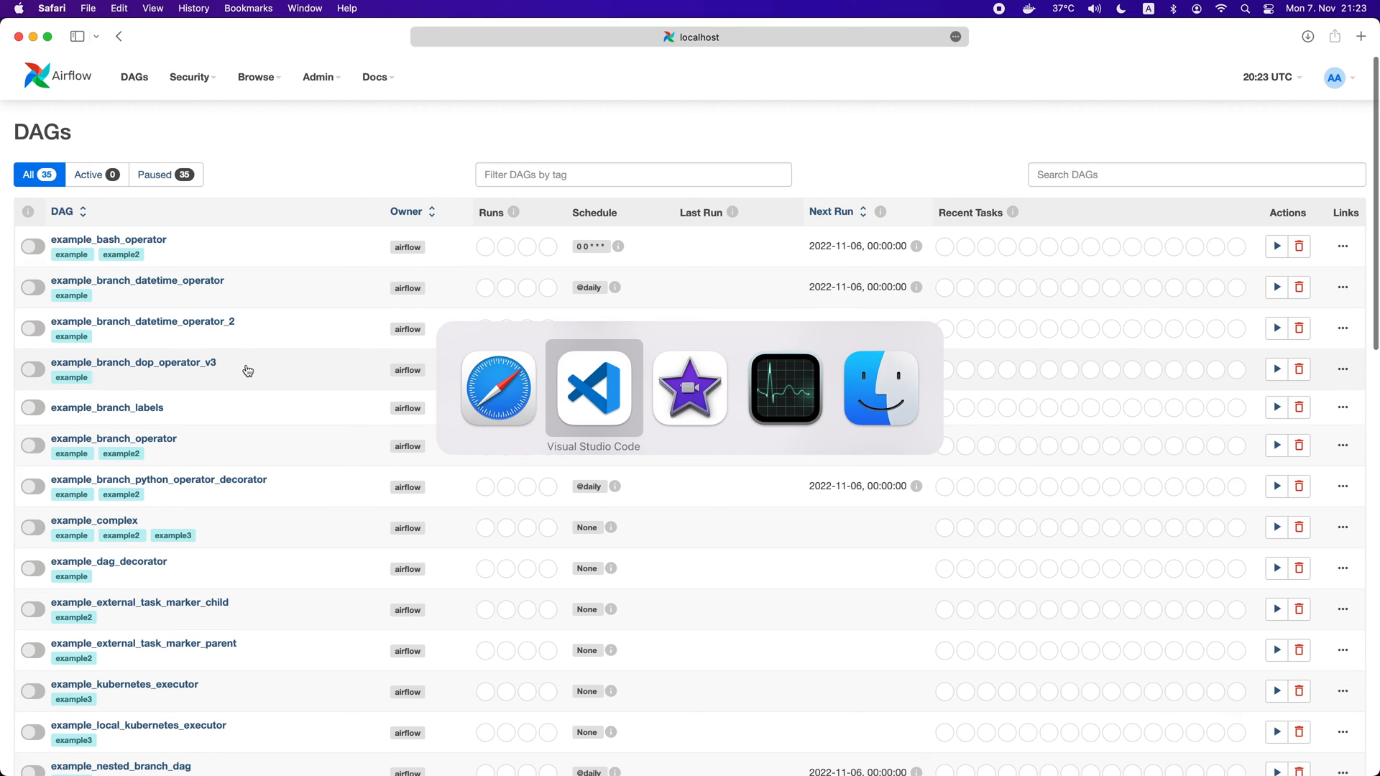
left_click(592, 388)
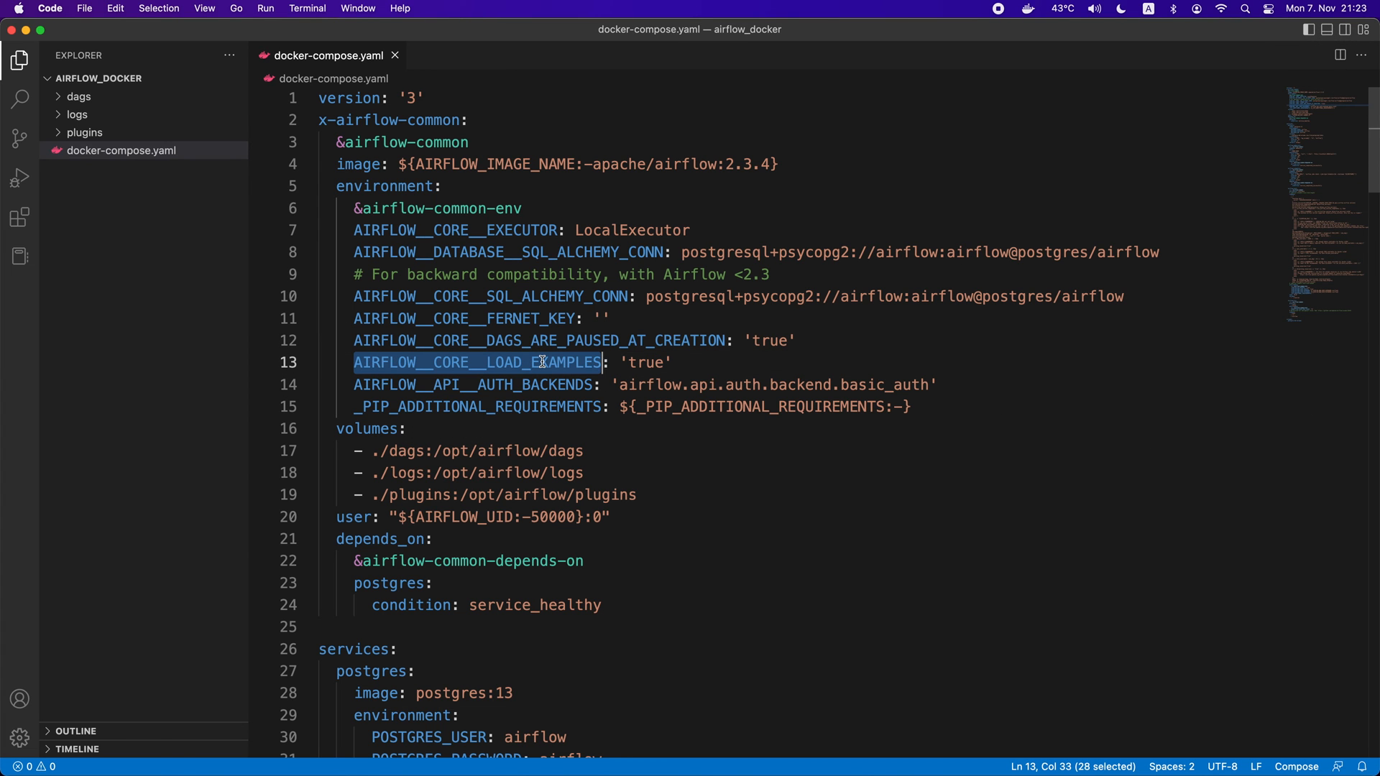
Add AIRFLOW__CORE__LOAD_EXAMPLES: 'false' below the paused-at-creation setting in docker-compose.yaml
right_click(541, 361)
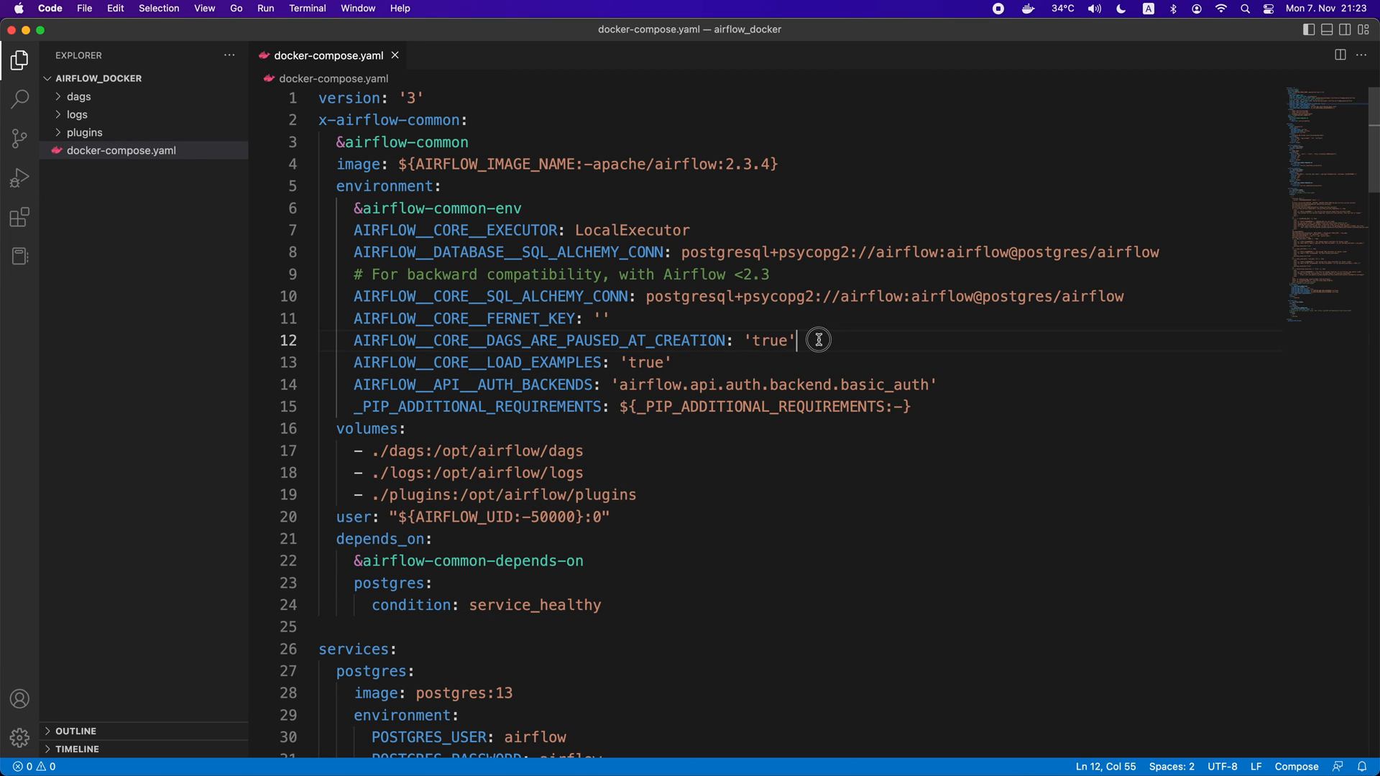
key("enter")
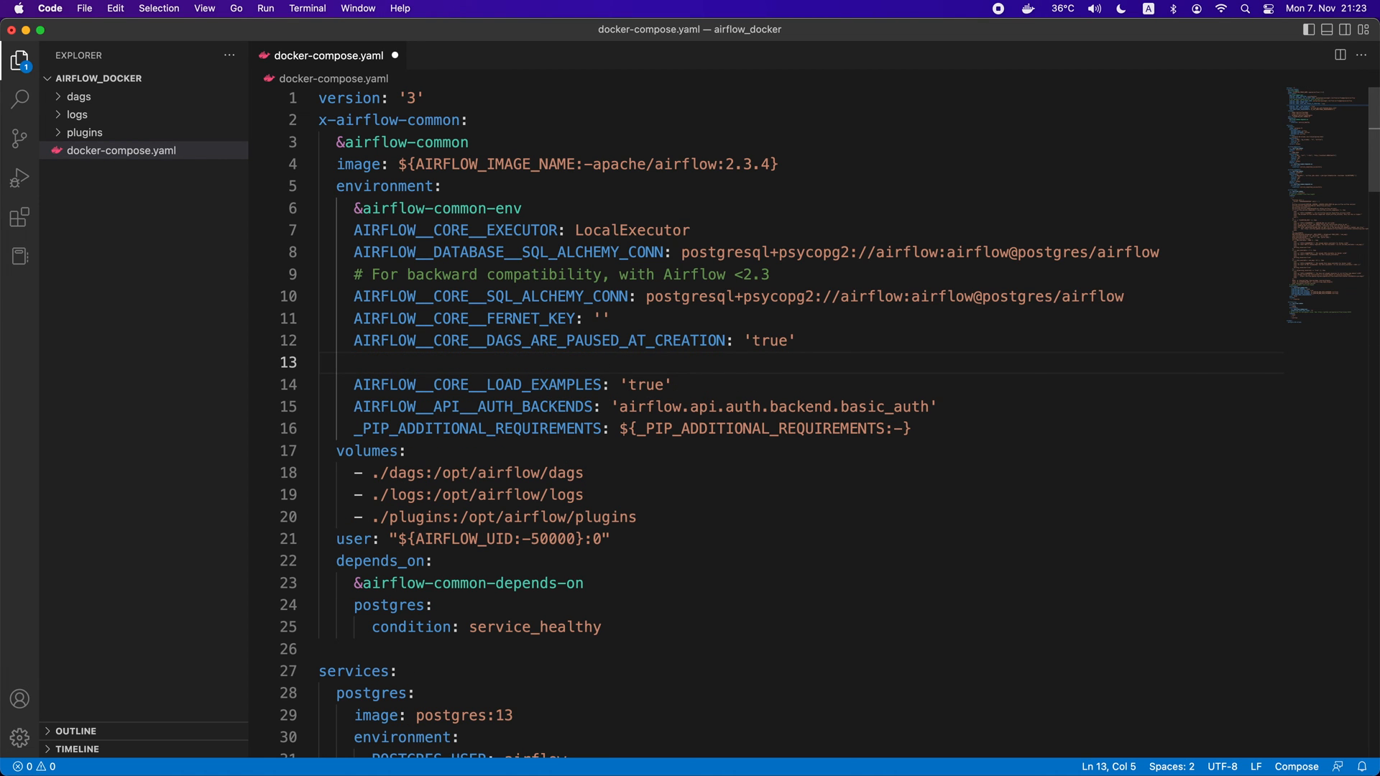
type("AIRFLOW__CORE__LOAD_EXAMPLES")
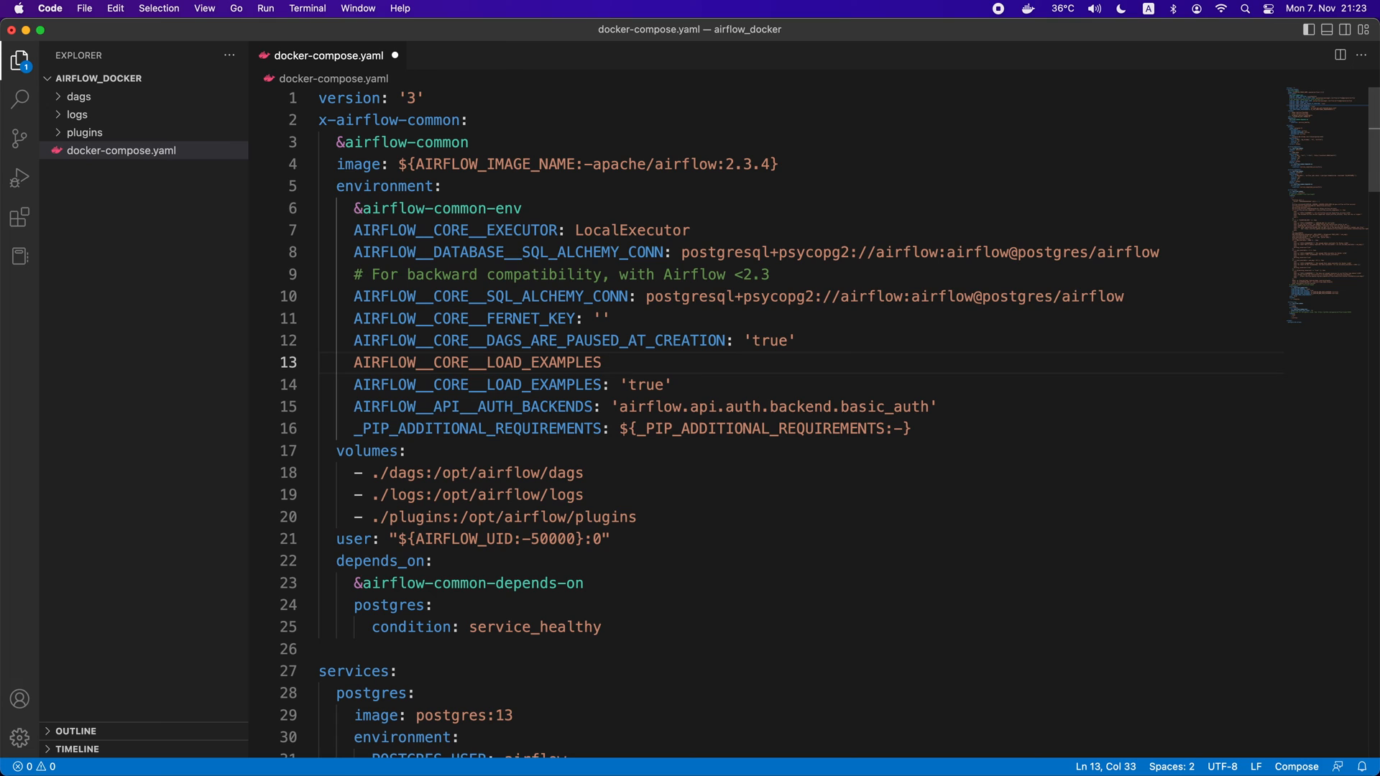
type(": ''")
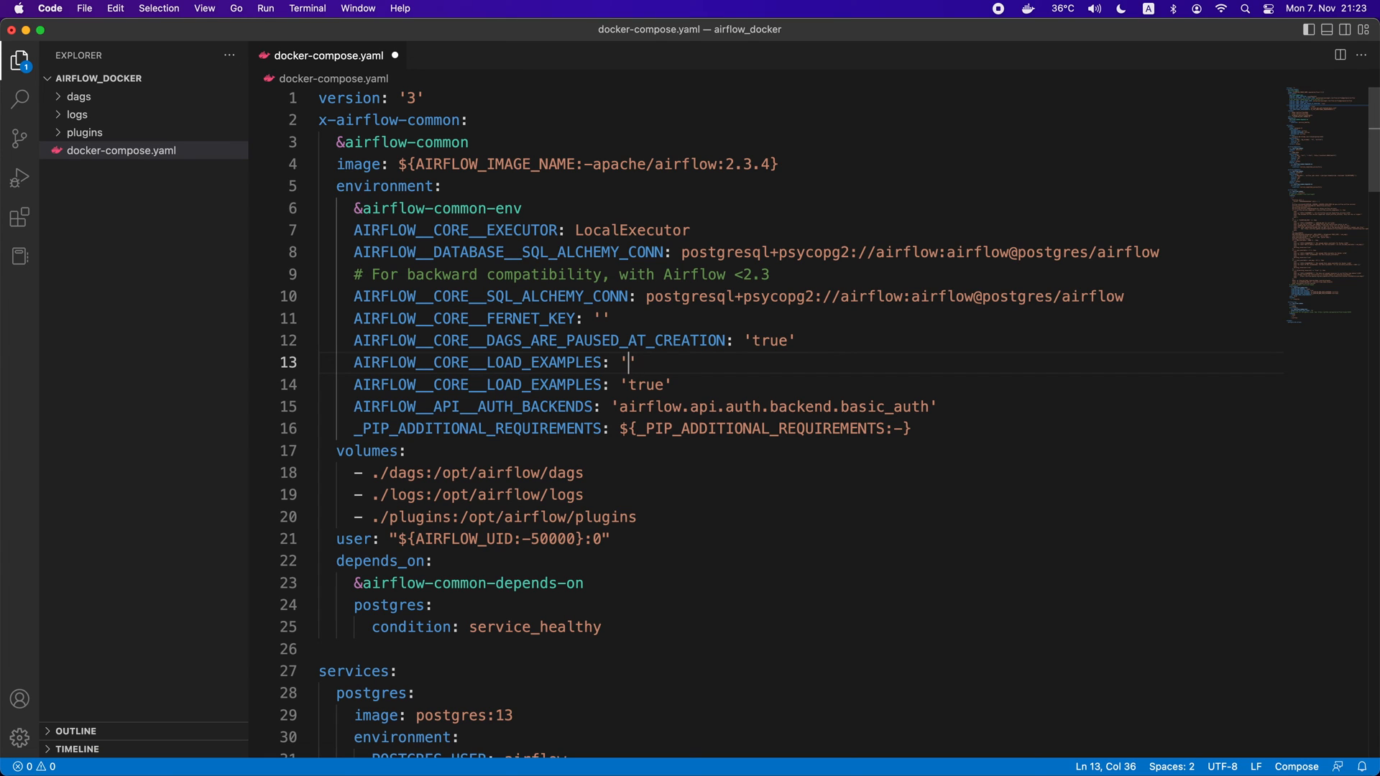
type("false")
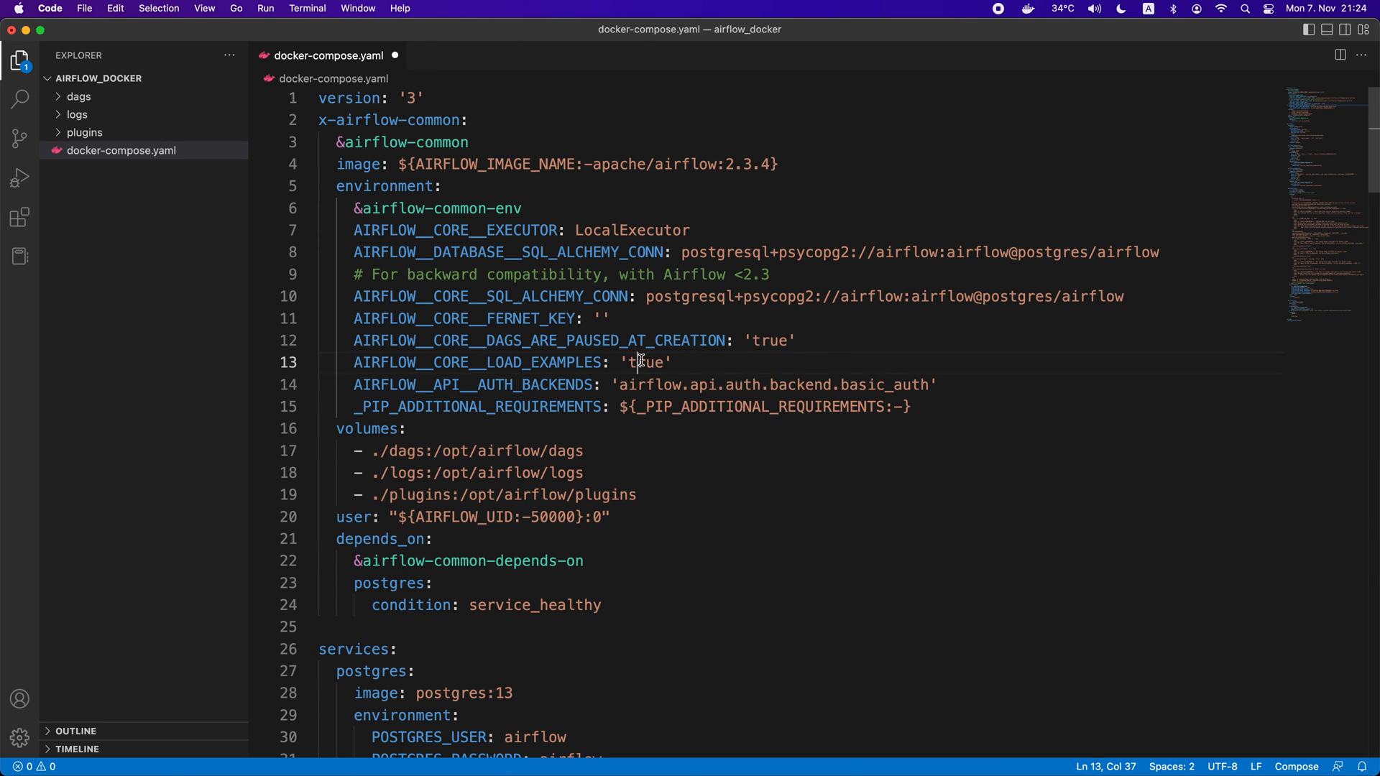
type("false")
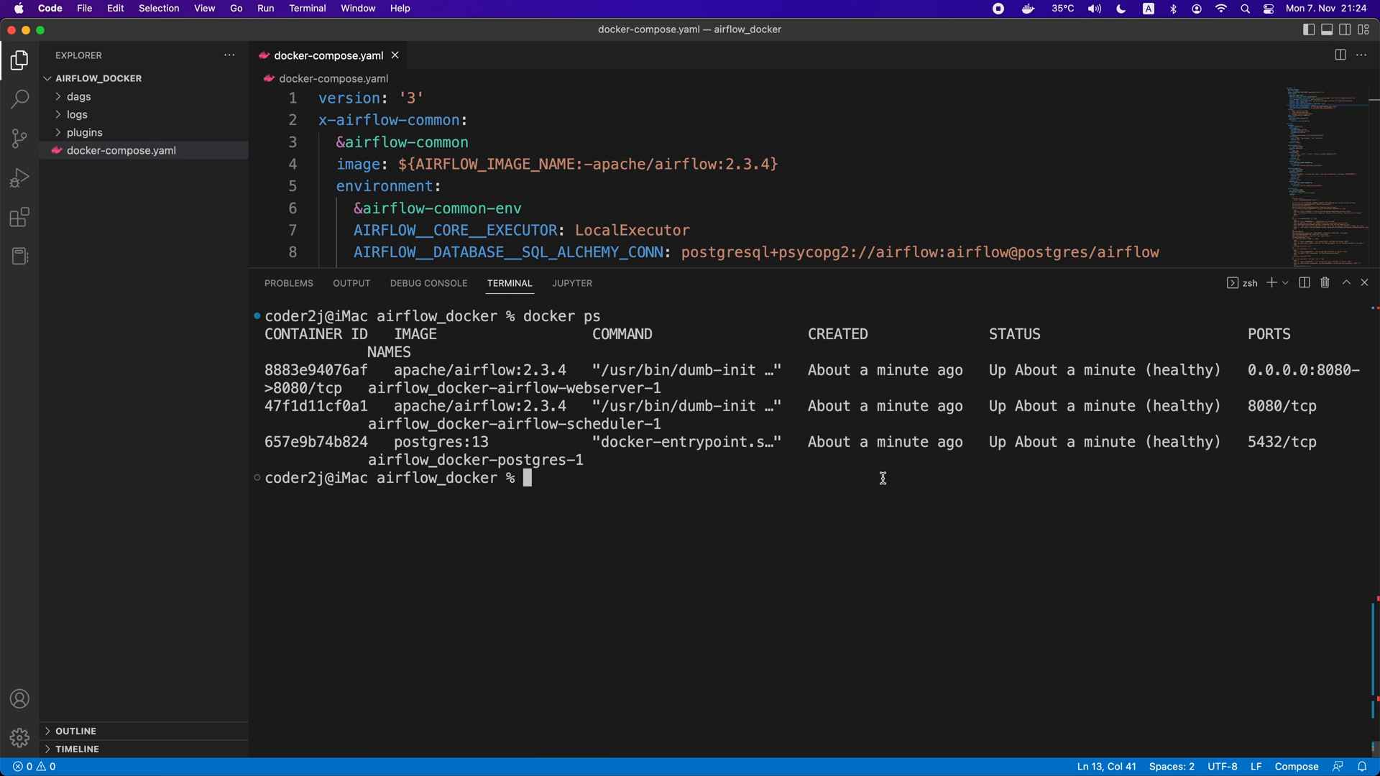
Recreate the Airflow containers with docker compose down and up -d, then check them with docker ps
type("docker compose down")
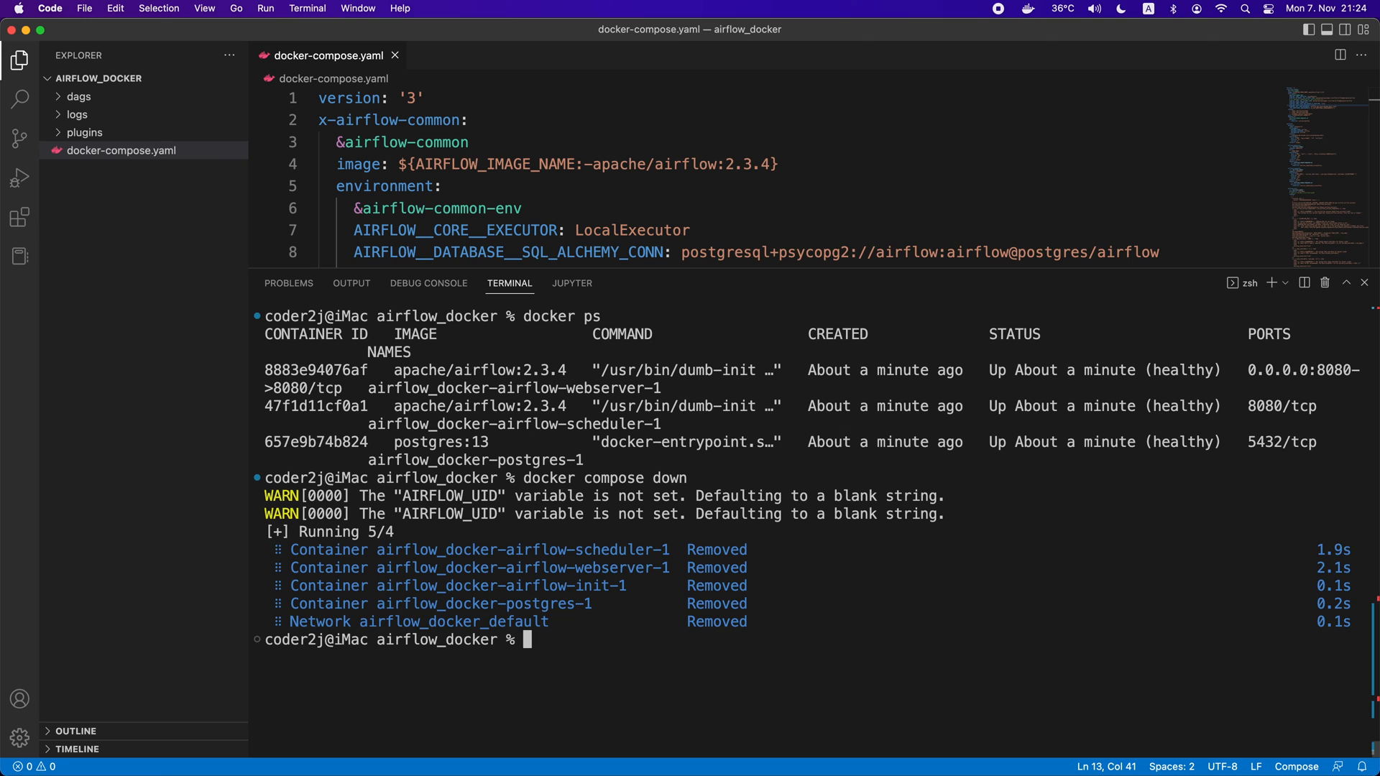
type("docker compose up -d")
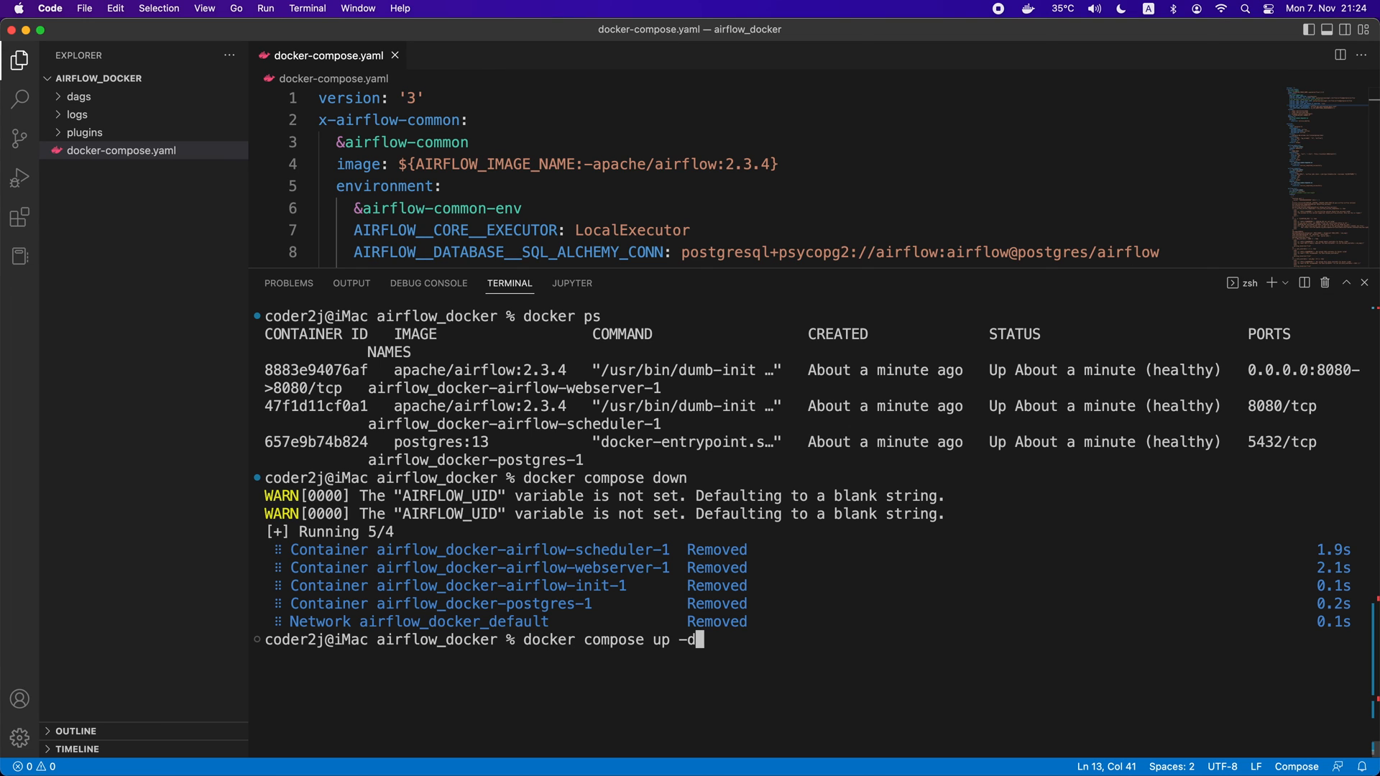
key("Return")
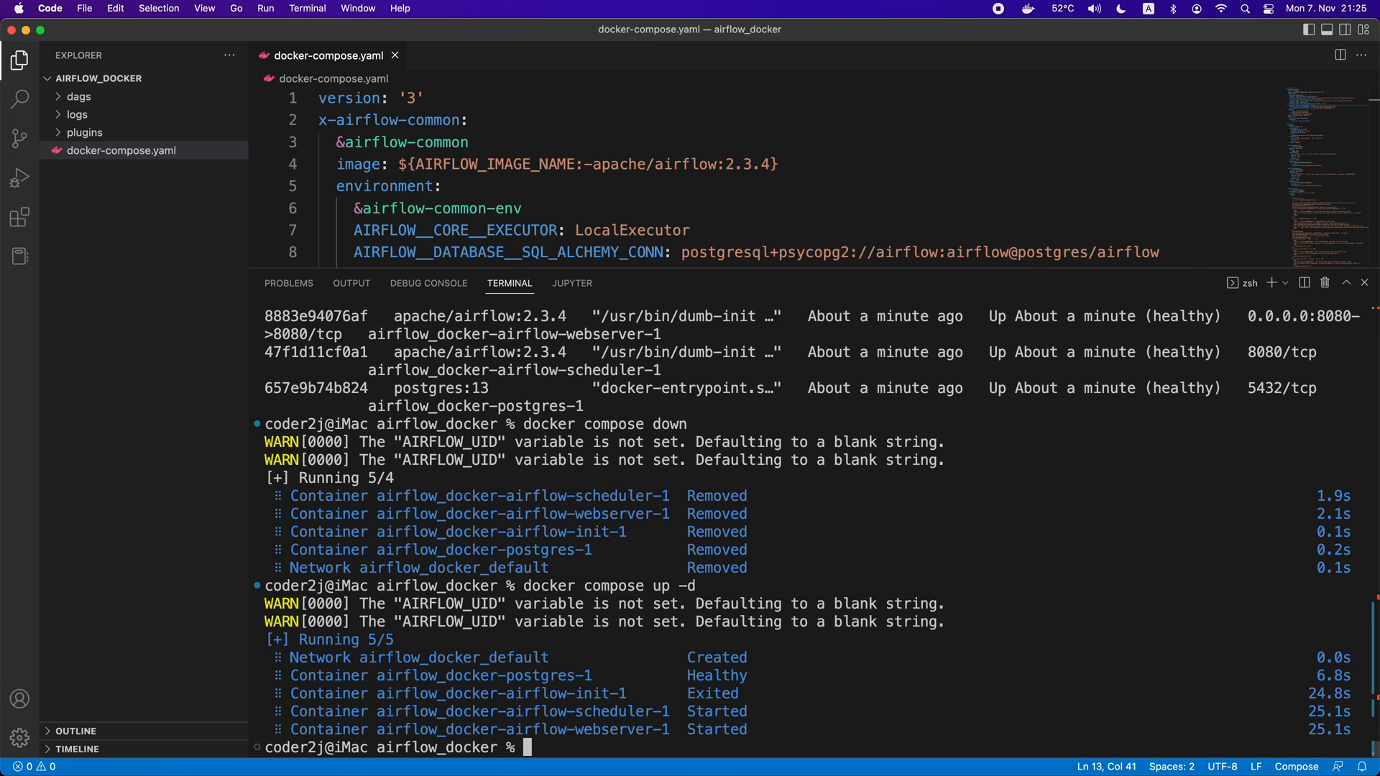
type("docker ps")
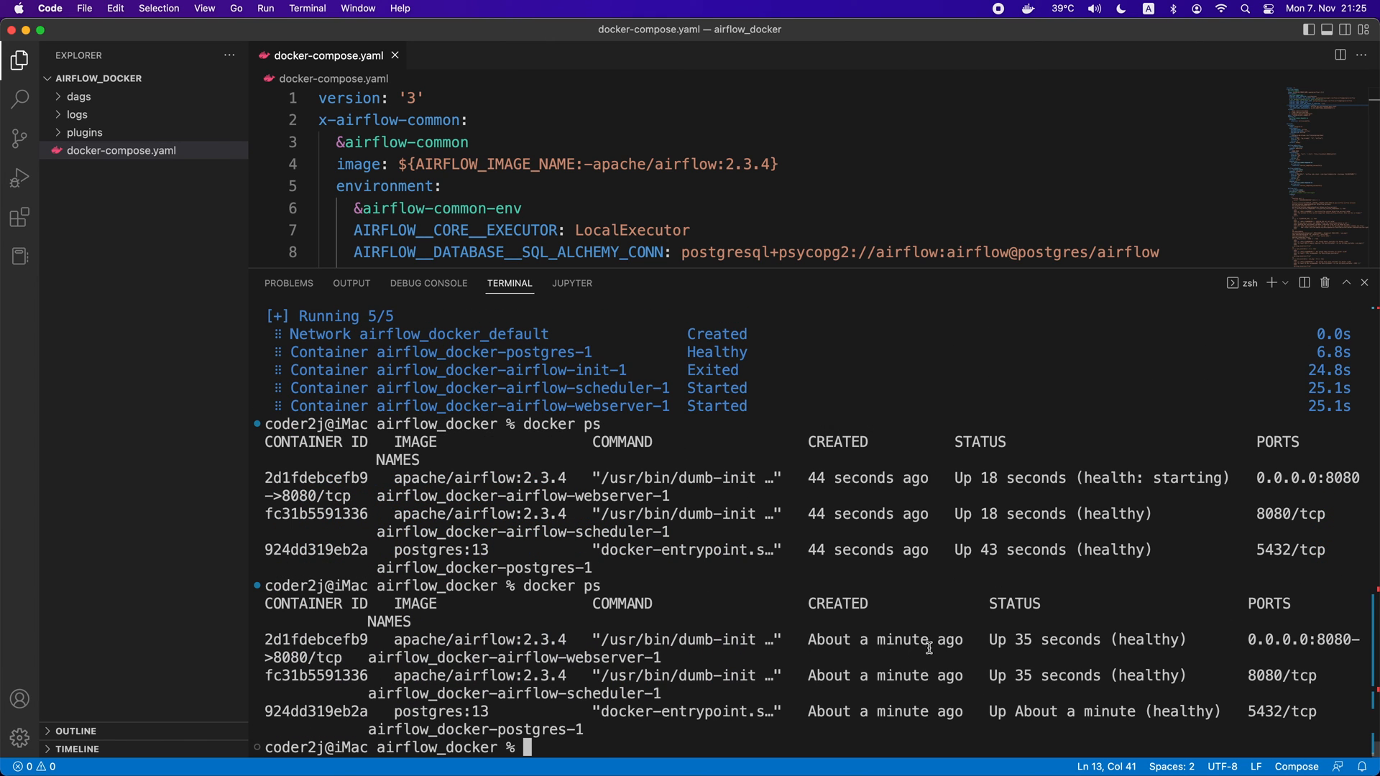
left_click_drag(933, 640, 1222, 710)
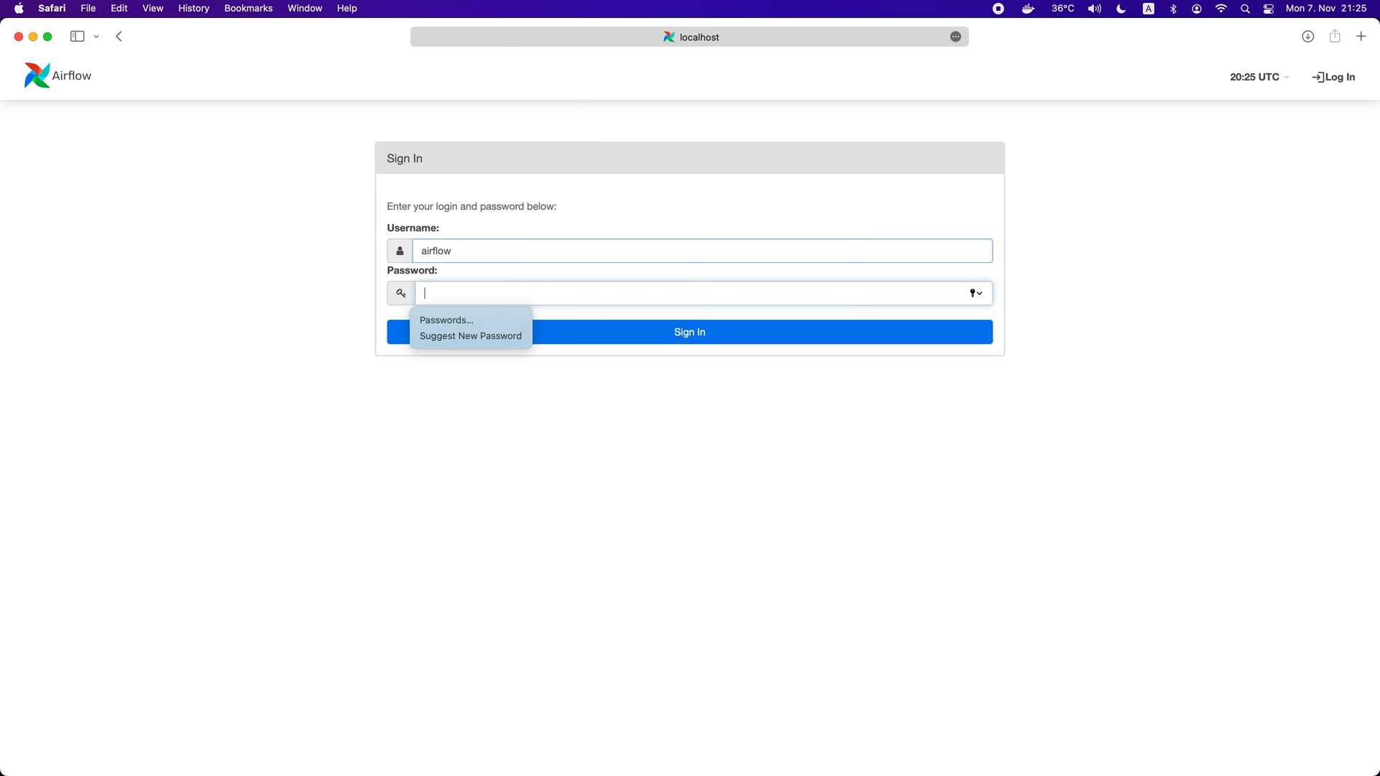
Sign in to Airflow and decline Safari's save-password prompt
left_click(689, 332)
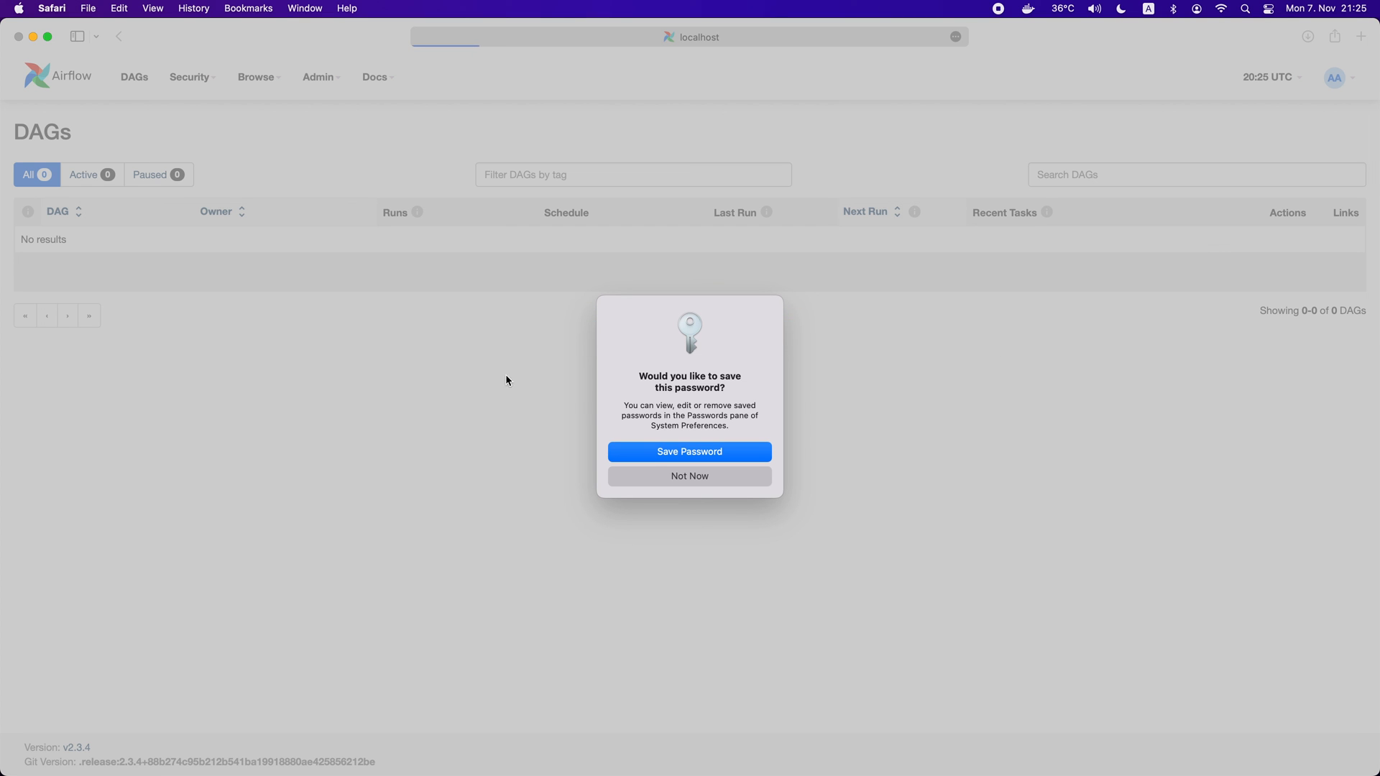
left_click(689, 475)
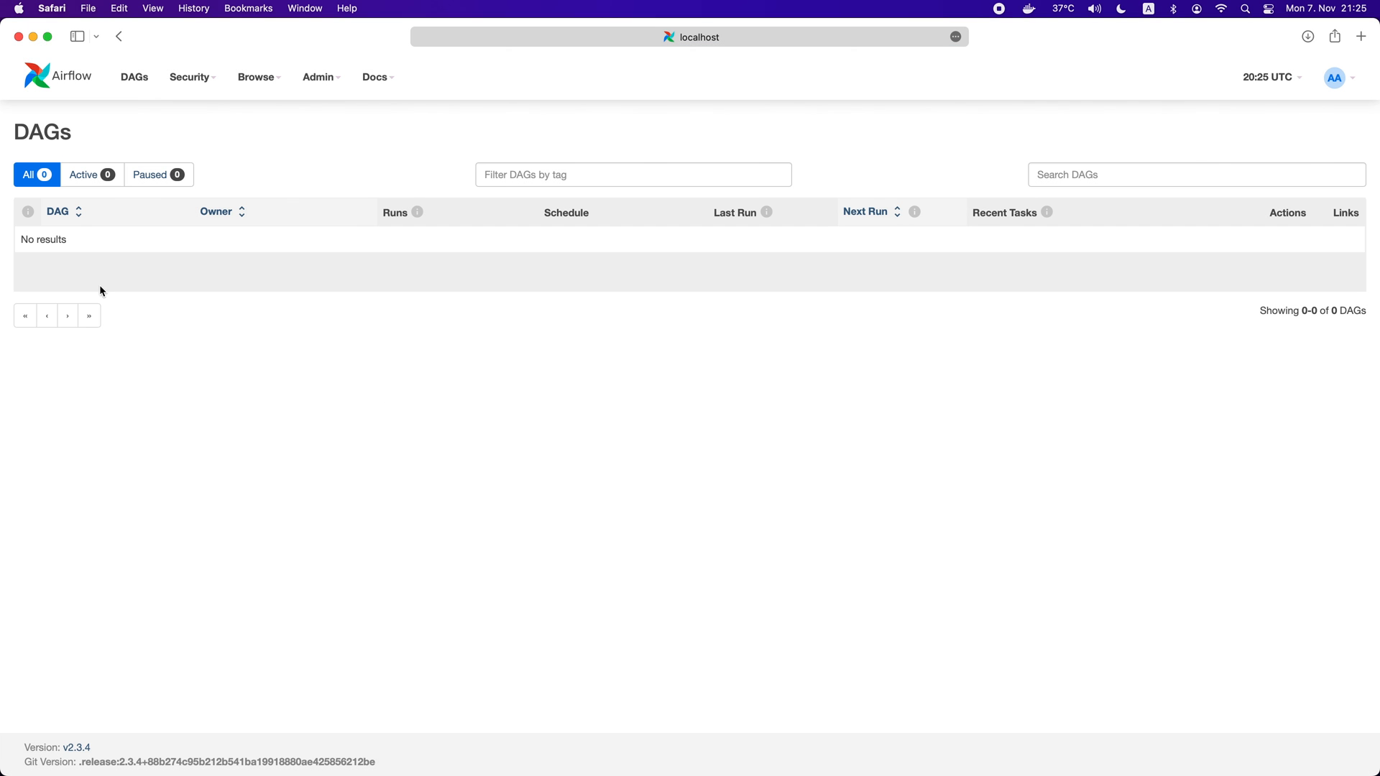